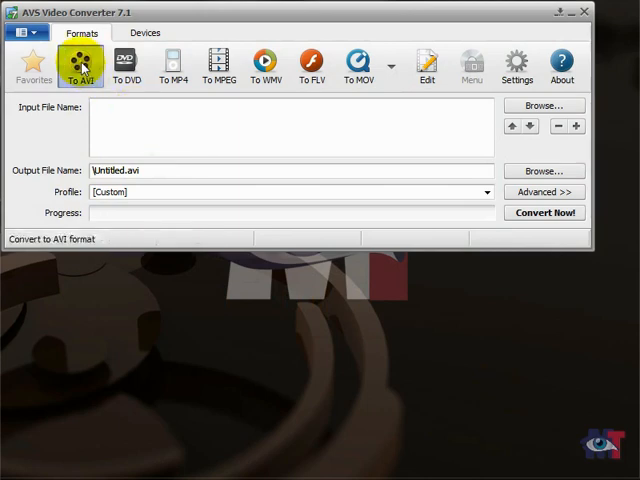
Make MP4 the output format and check its available quality profiles.
click(172, 66)
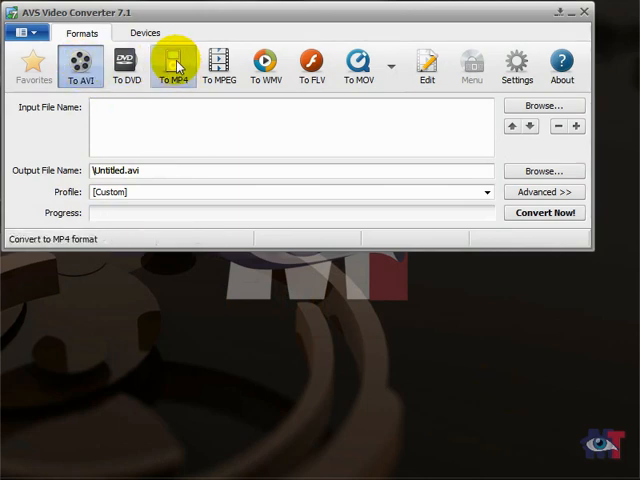
click(176, 64)
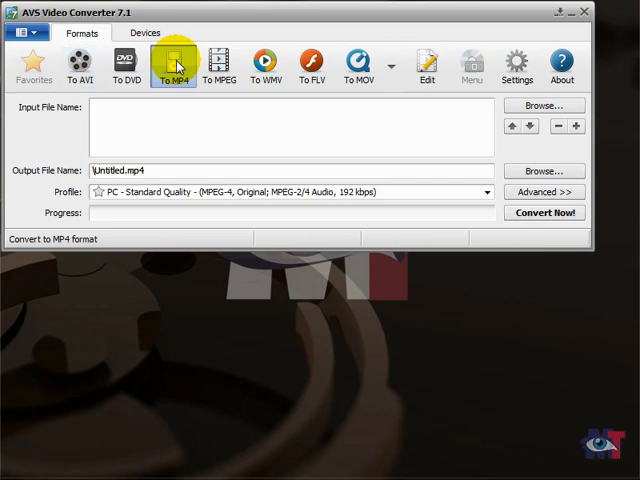
mouse_move(84, 196)
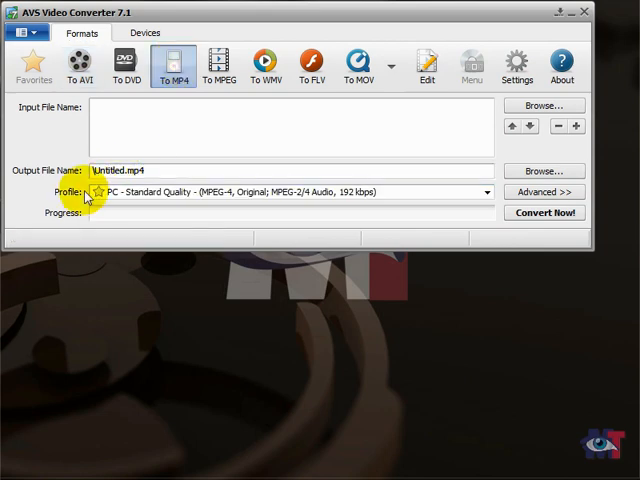
mouse_move(488, 192)
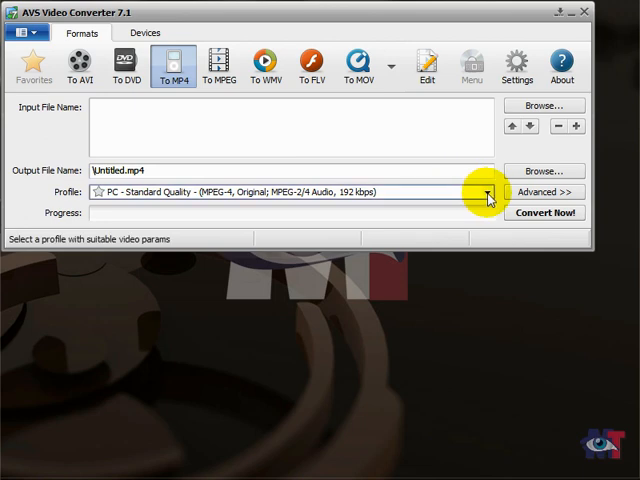
click(488, 192)
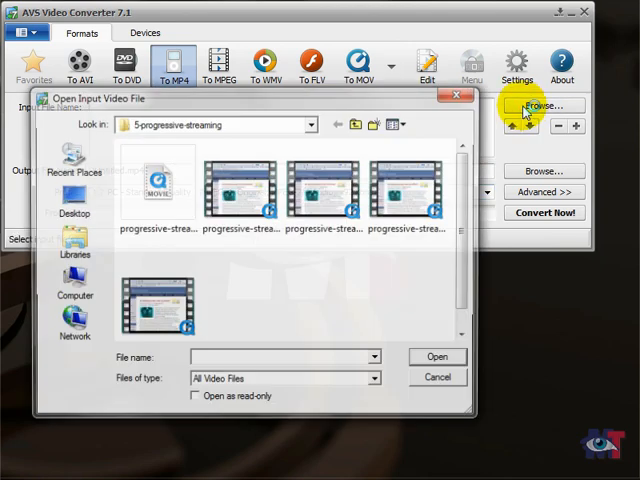
Load getaccesskeys30.mov from the 1-getaccesskeys folder as the input video.
click(310, 124)
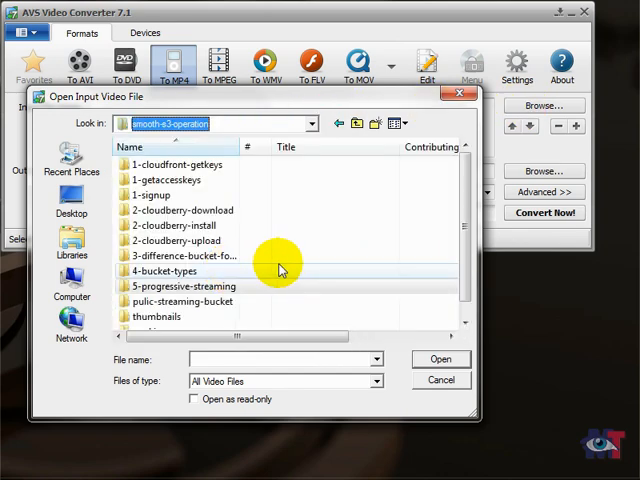
double_click(164, 180)
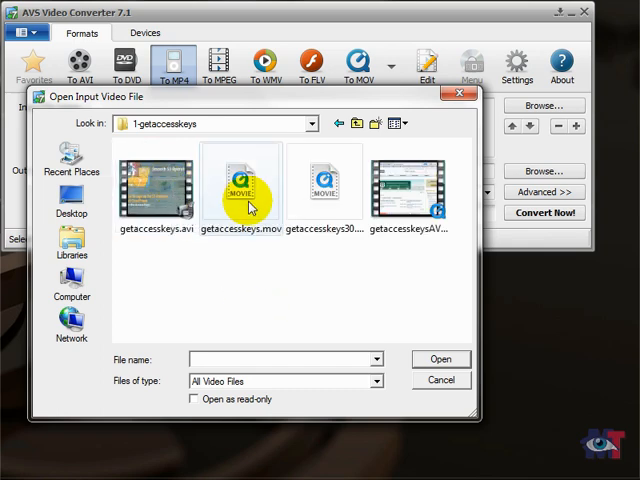
click(324, 184)
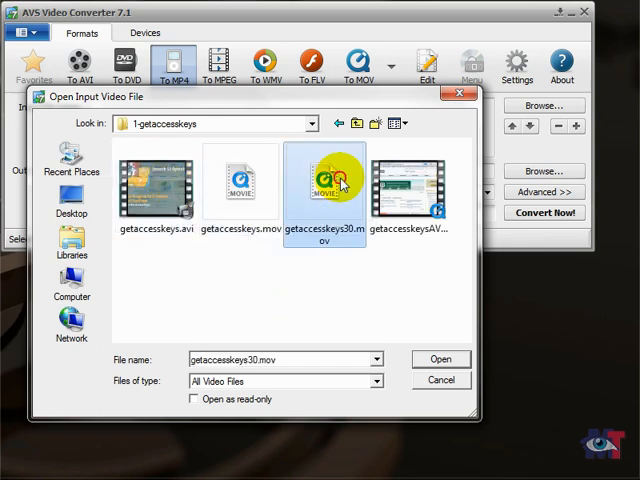
click(440, 360)
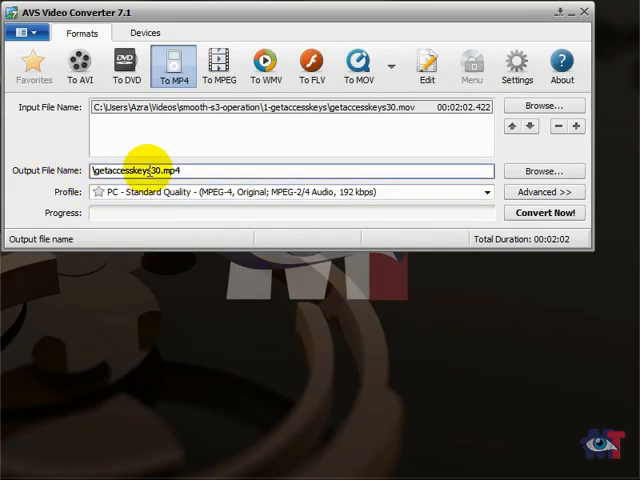
Browse the output location down through Users and My Videos into the smooth-s3-operation folder.
click(544, 170)
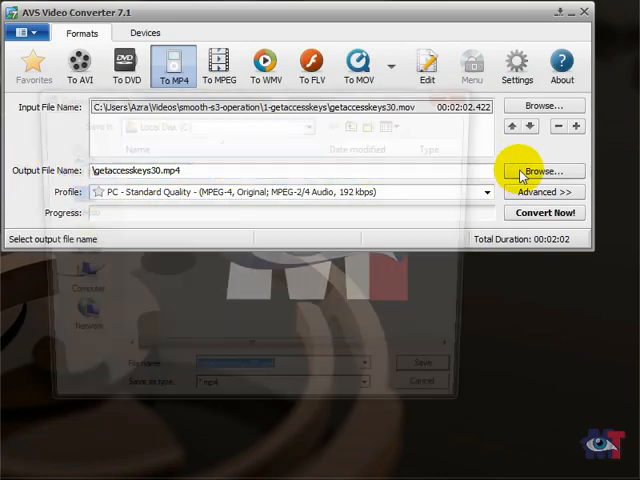
click(544, 170)
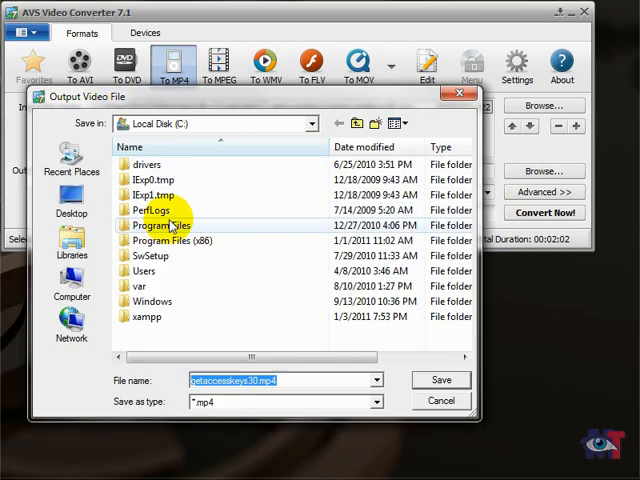
double_click(146, 270)
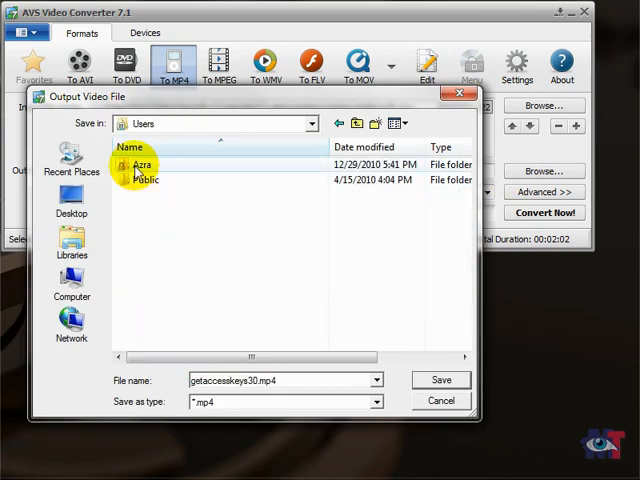
double_click(144, 164)
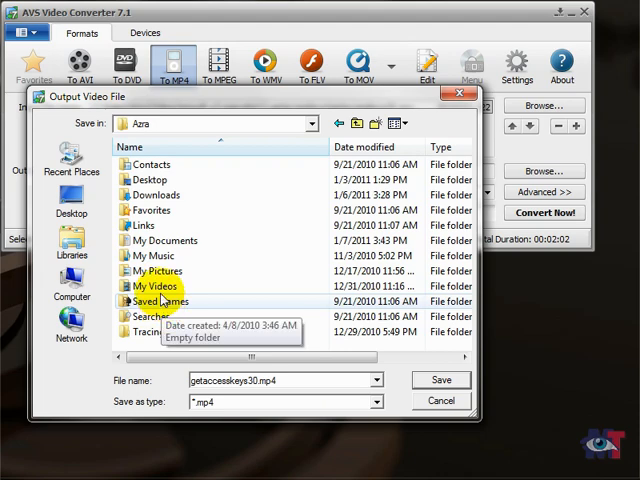
double_click(156, 286)
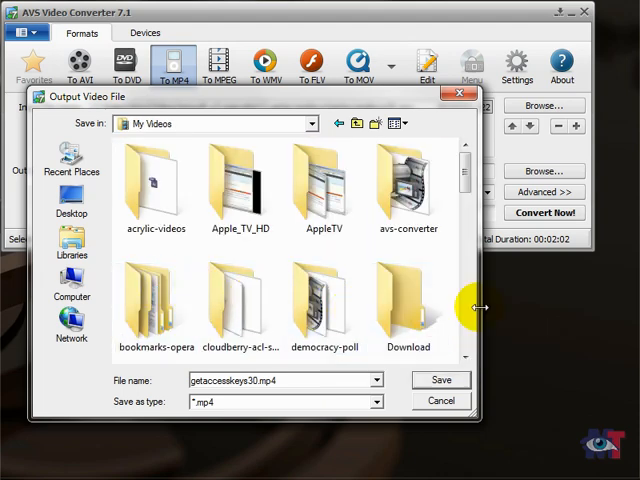
scroll(down, 3)
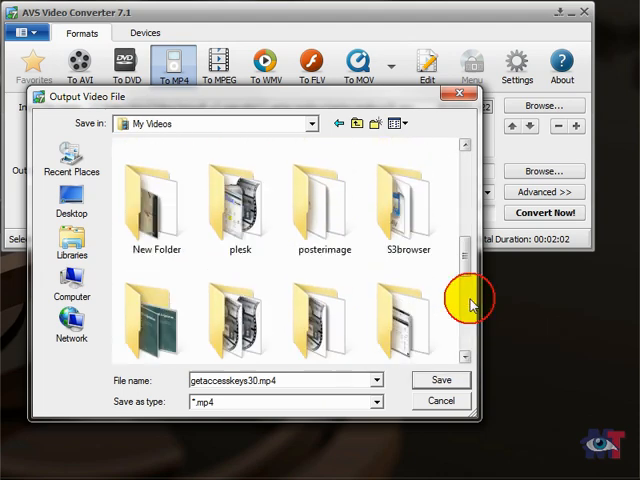
scroll(down, 3)
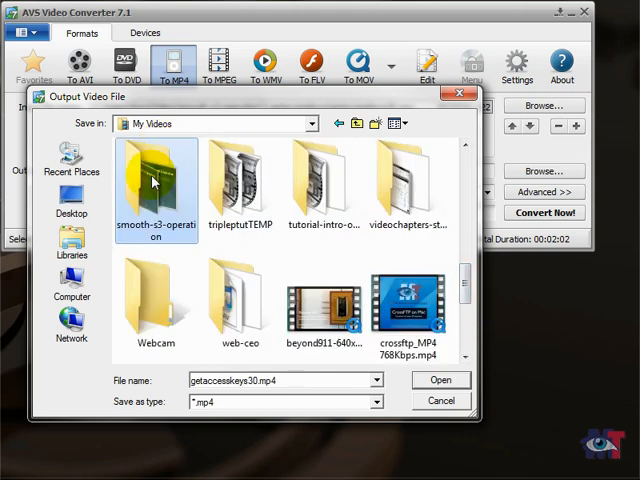
double_click(156, 180)
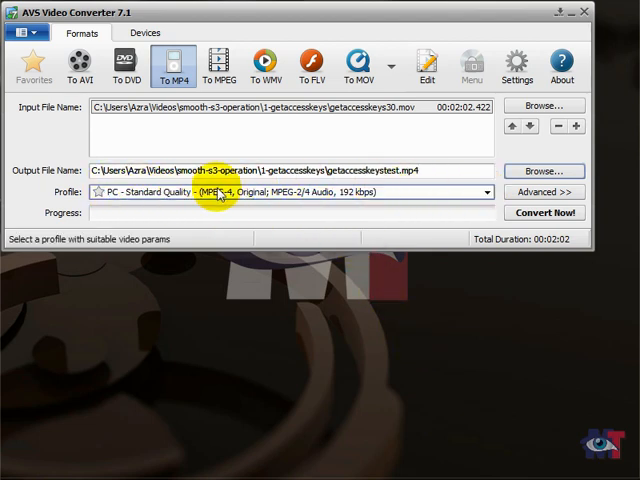
mouse_move(404, 192)
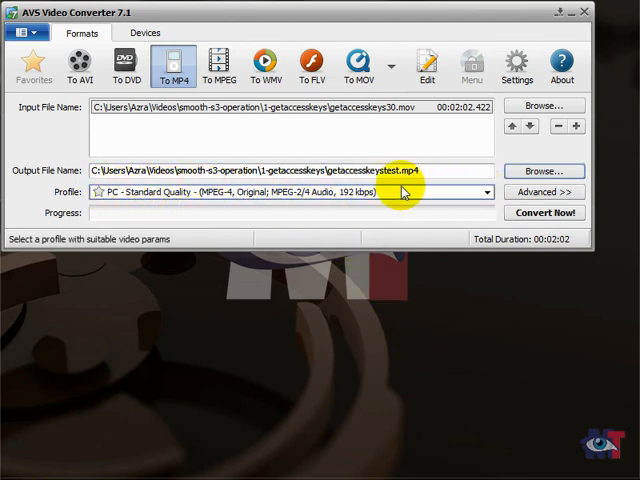
mouse_move(408, 192)
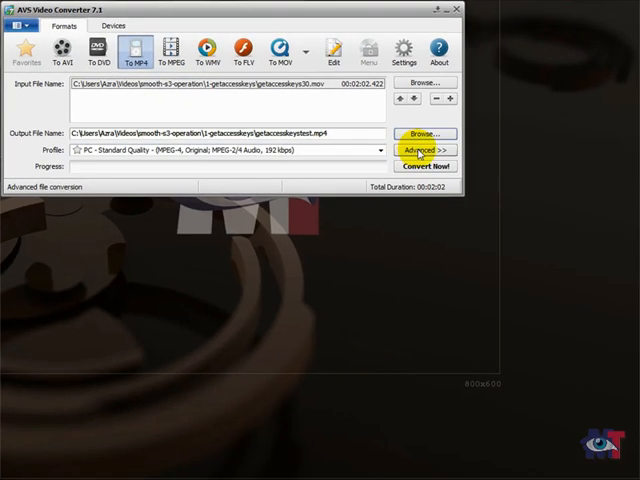
In Advanced settings use H.264/AVC video at bitrate 1200 and 44100 Hz audio.
click(424, 150)
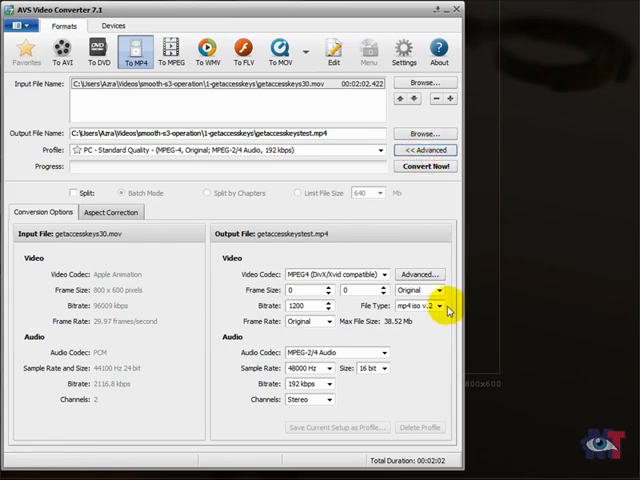
click(490, 222)
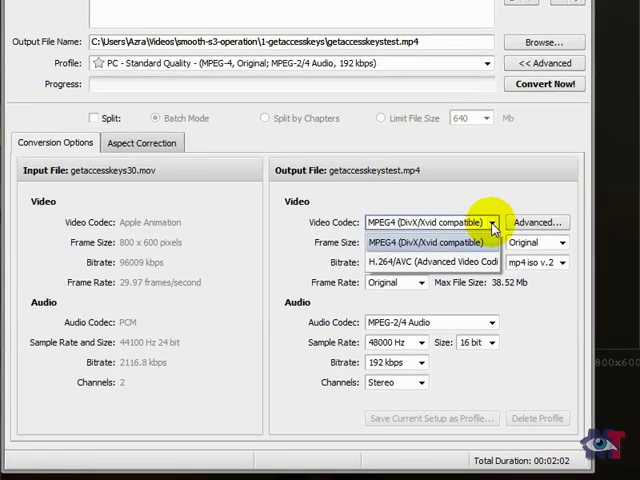
click(430, 262)
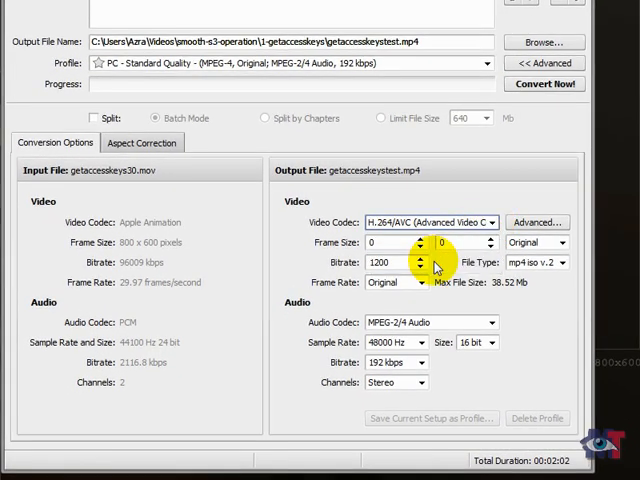
click(422, 258)
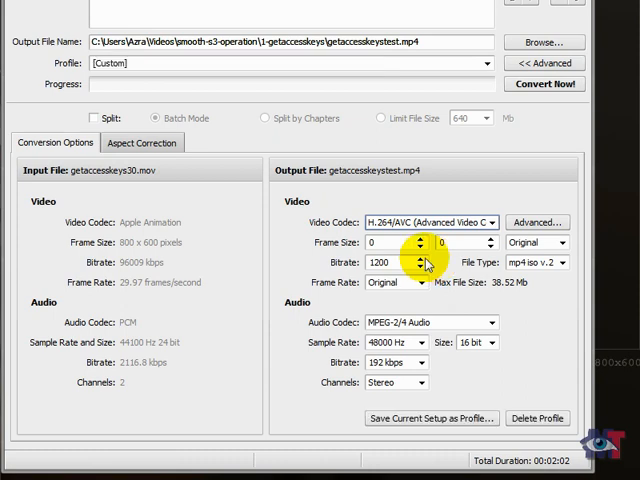
mouse_move(490, 242)
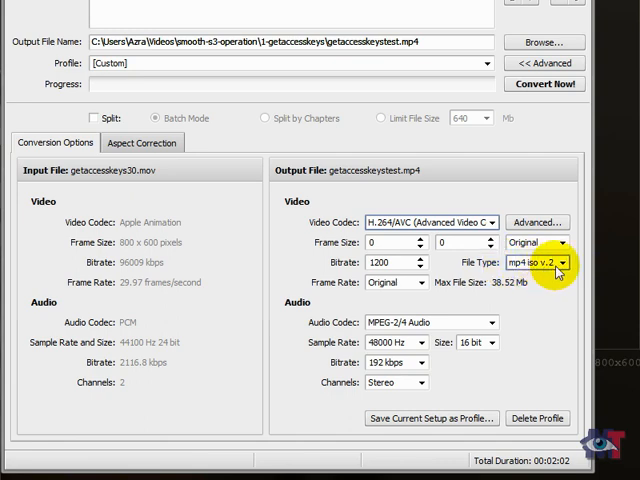
mouse_move(396, 282)
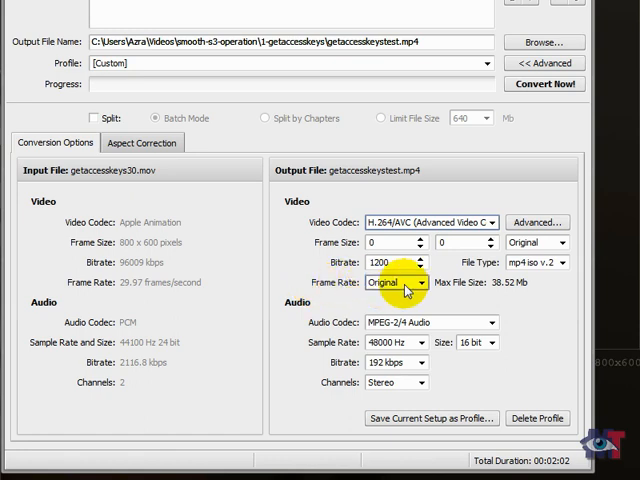
mouse_move(324, 290)
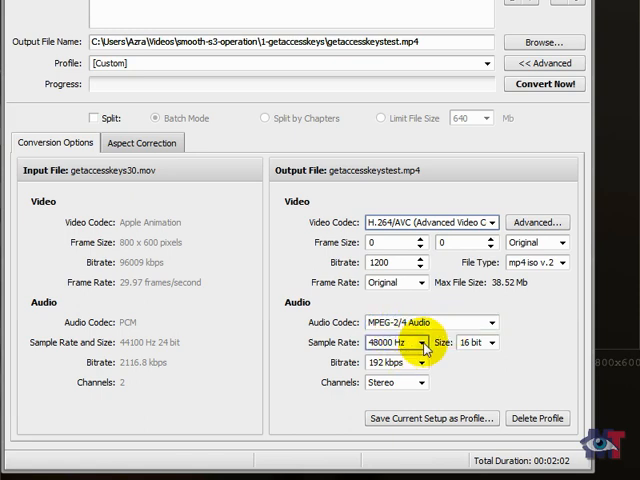
click(424, 342)
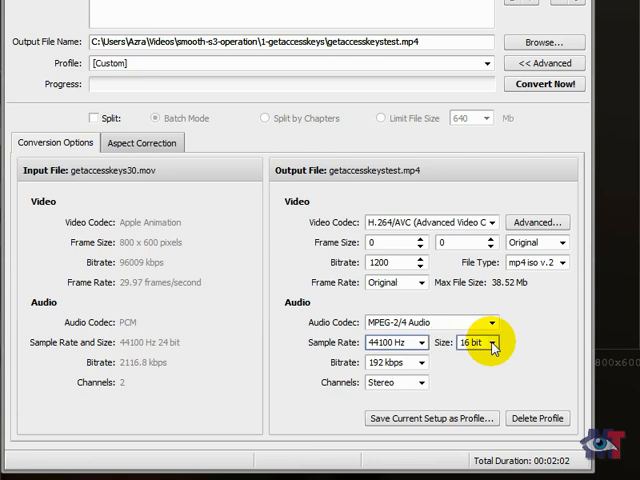
mouse_move(332, 370)
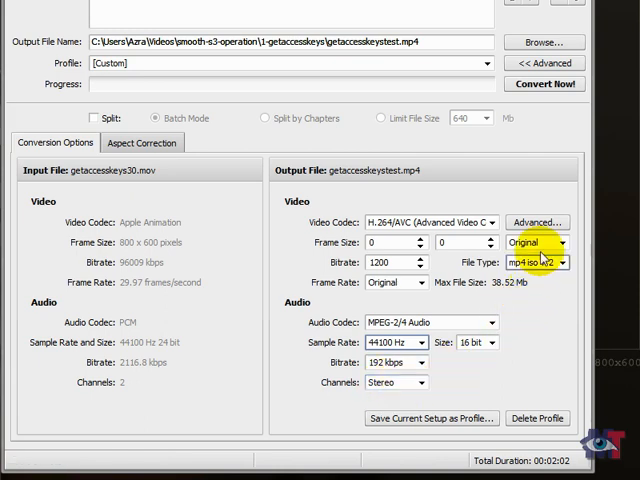
mouse_move(538, 222)
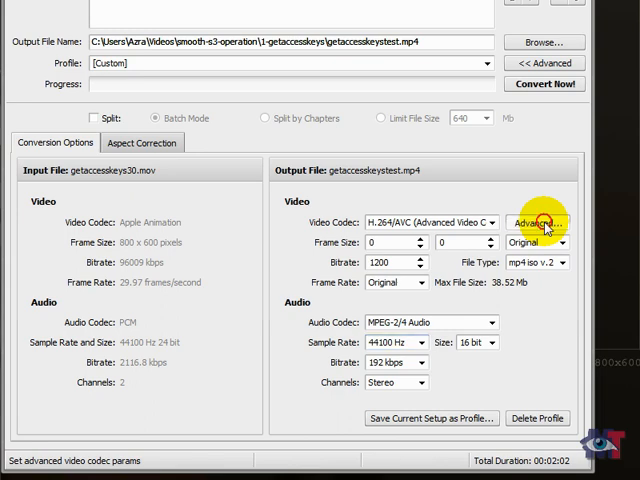
click(536, 222)
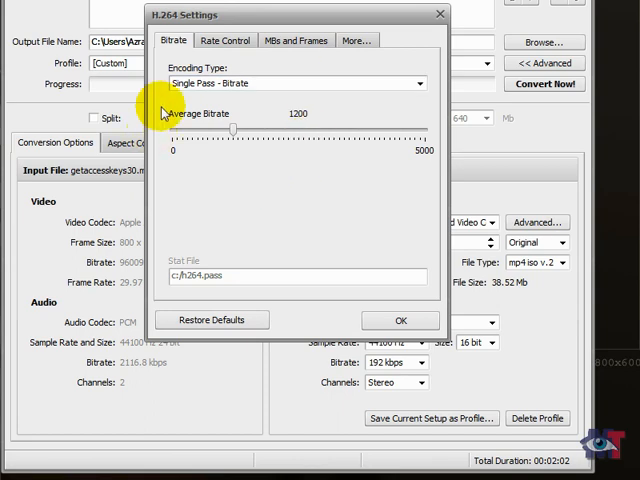
mouse_move(312, 216)
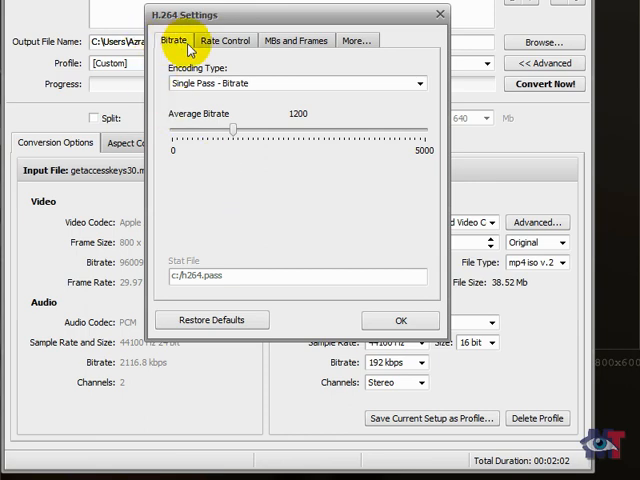
mouse_move(184, 66)
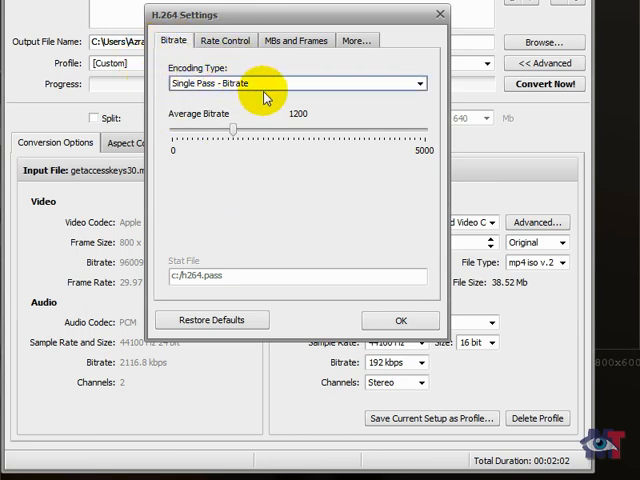
mouse_move(268, 104)
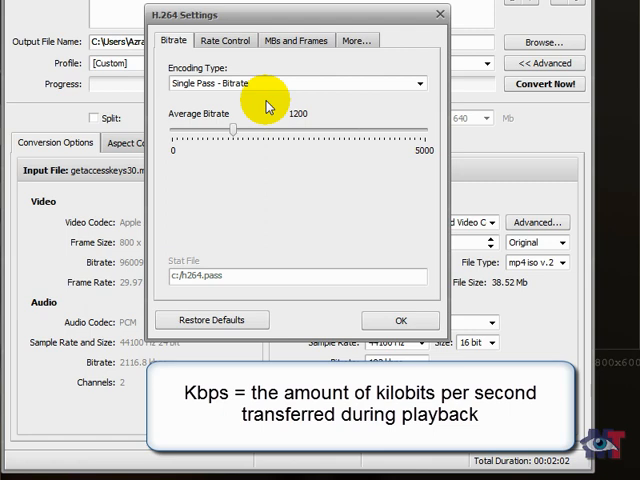
mouse_move(168, 96)
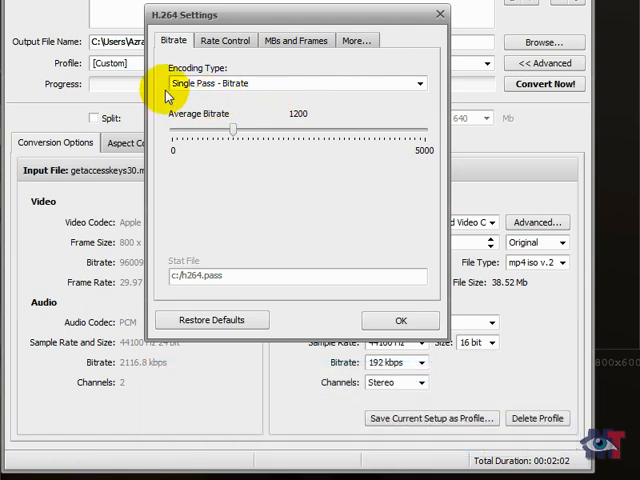
mouse_move(248, 108)
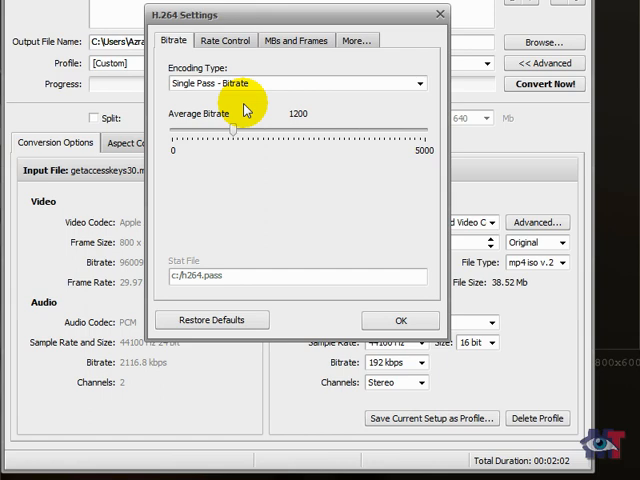
mouse_move(340, 130)
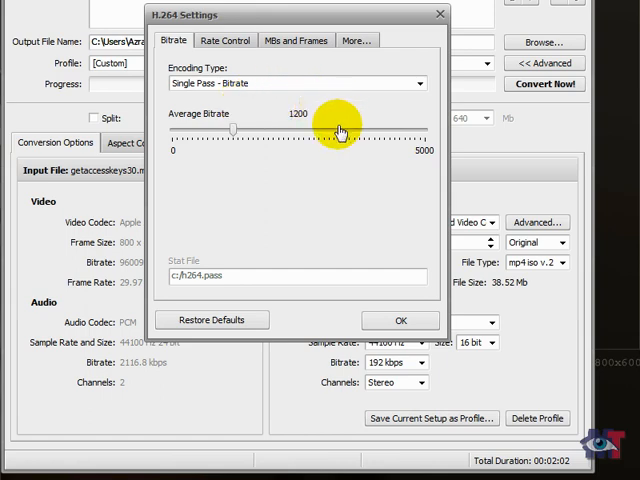
mouse_move(304, 122)
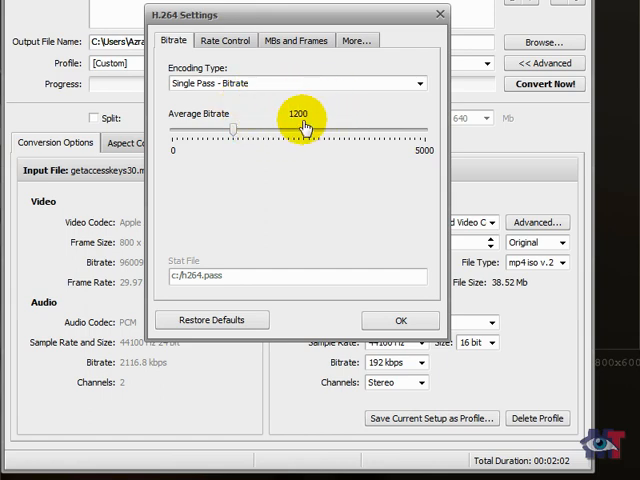
mouse_move(288, 126)
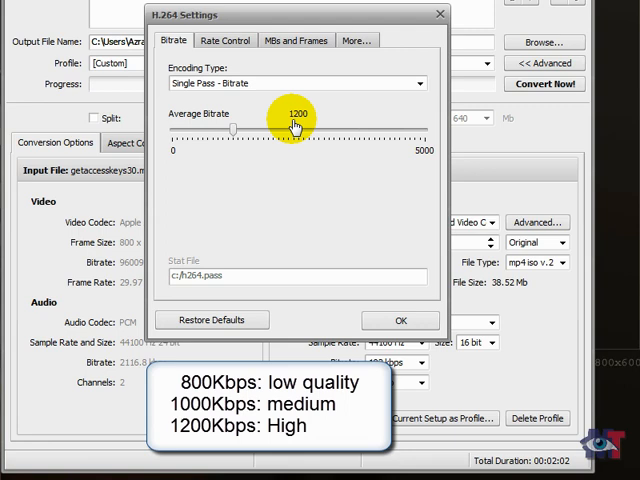
click(420, 84)
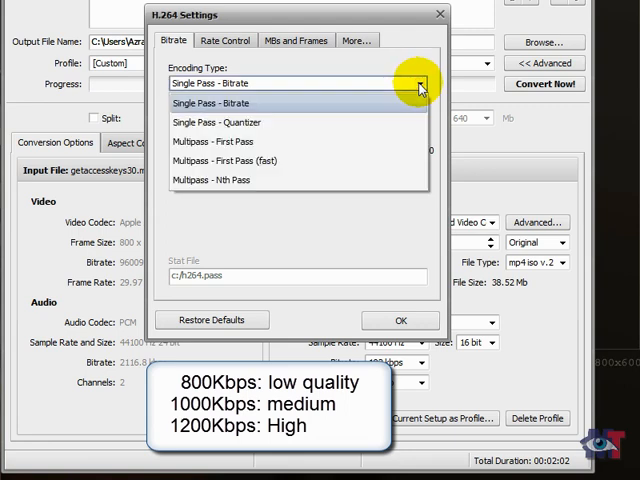
click(210, 122)
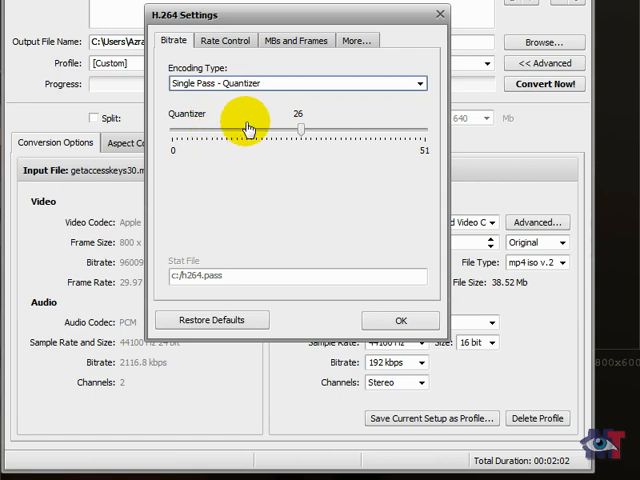
mouse_move(284, 160)
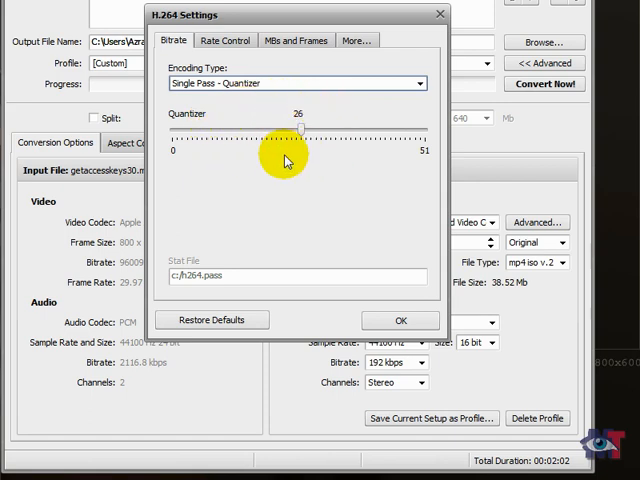
mouse_move(316, 118)
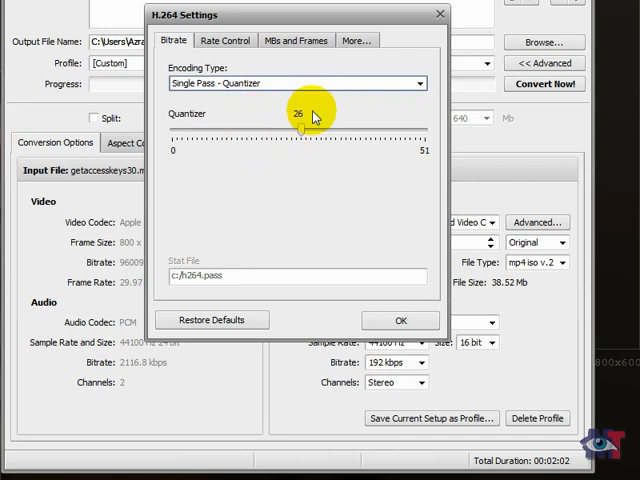
mouse_move(322, 144)
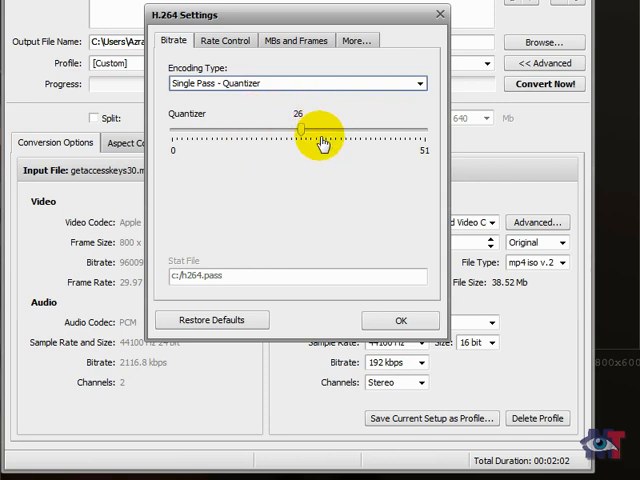
mouse_move(332, 92)
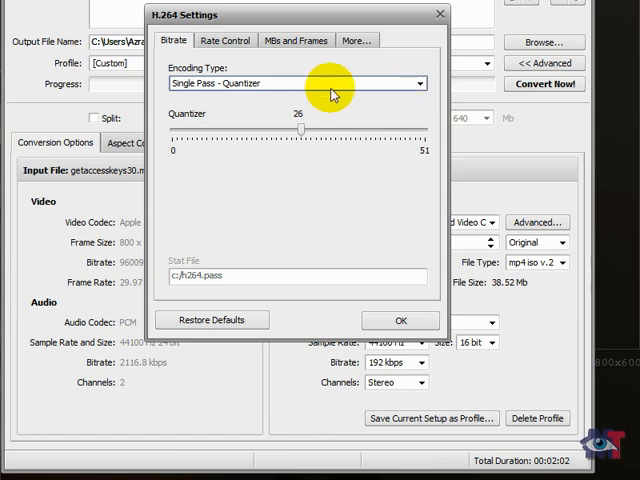
click(418, 84)
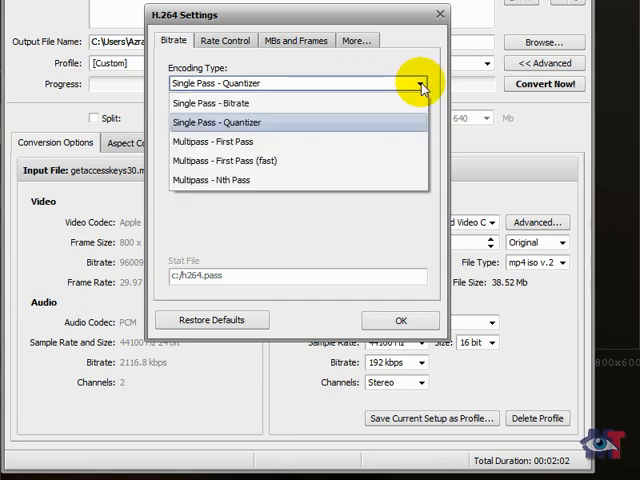
click(210, 104)
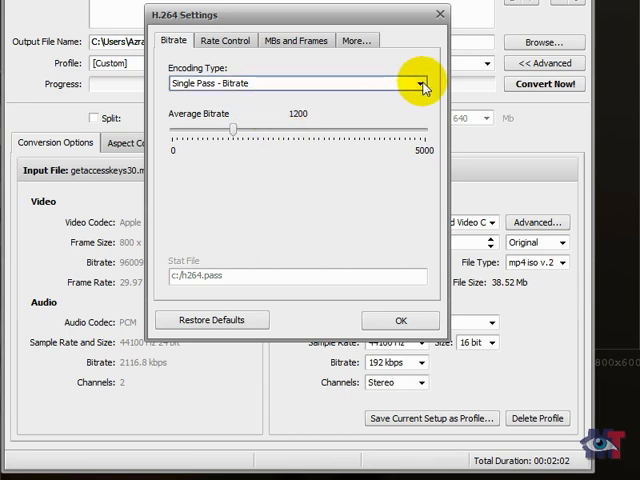
Browse the H.264 Encoding Type choices, including the multipass options.
click(420, 84)
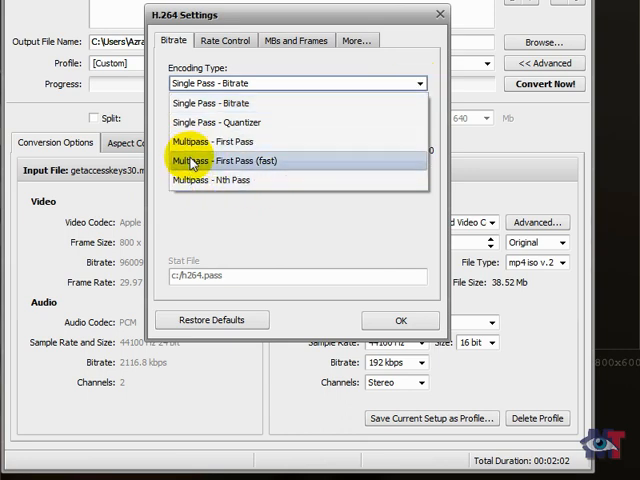
mouse_move(210, 140)
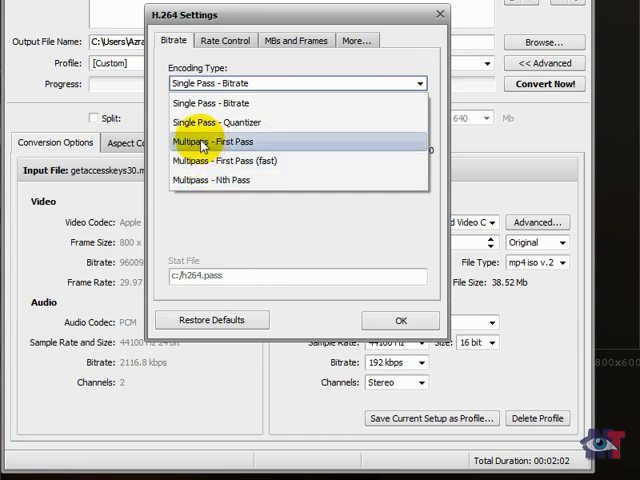
mouse_move(204, 180)
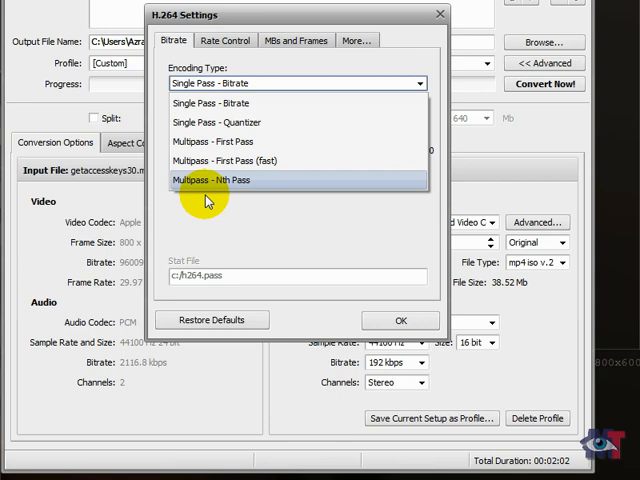
mouse_move(210, 140)
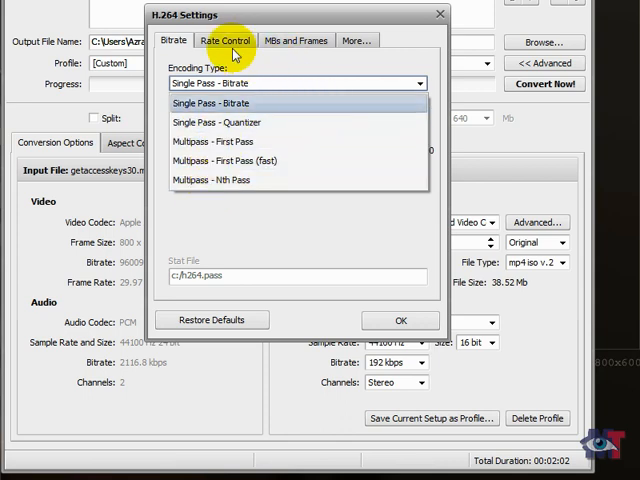
mouse_move(244, 140)
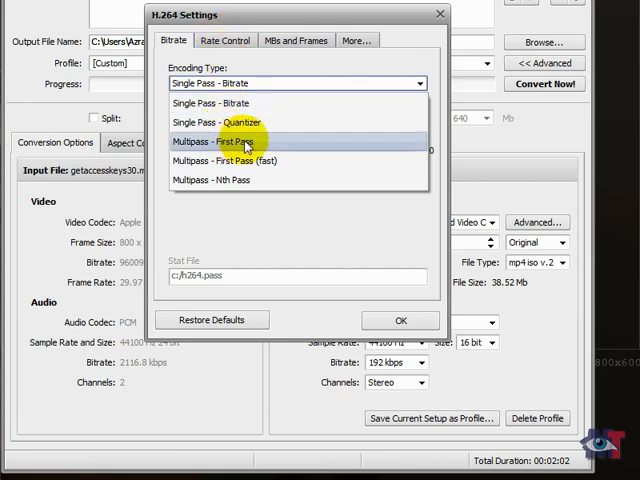
mouse_move(230, 64)
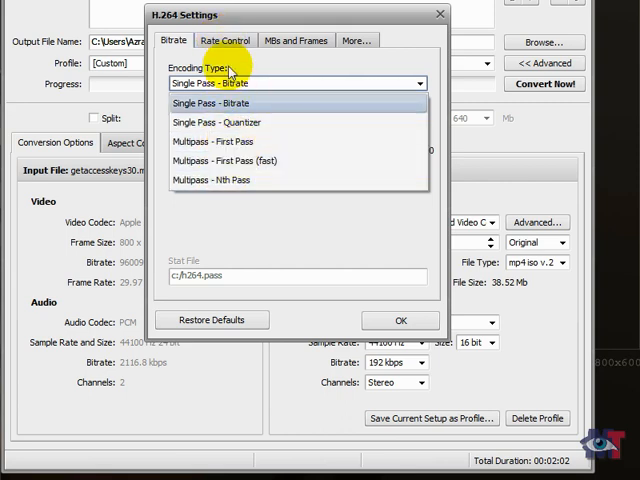
Keep single-pass bitrate encoding and review the Rate Control values.
click(224, 40)
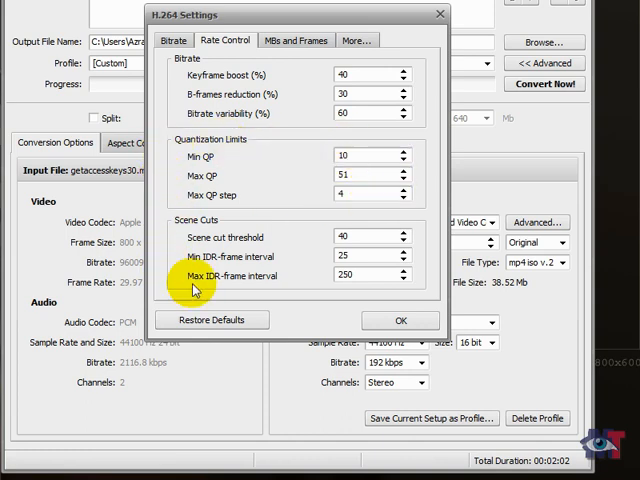
mouse_move(156, 70)
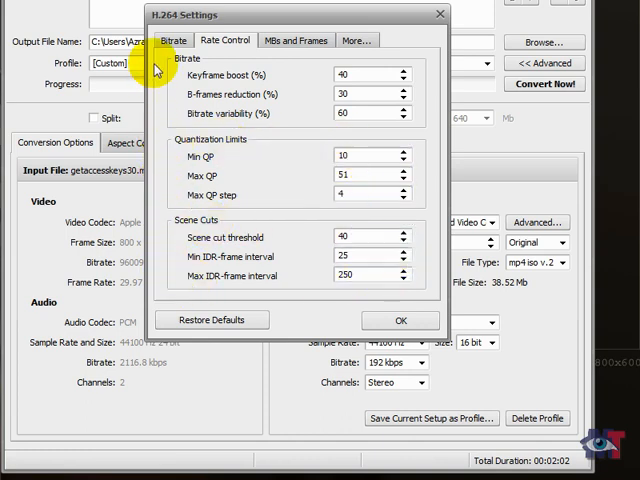
mouse_move(162, 84)
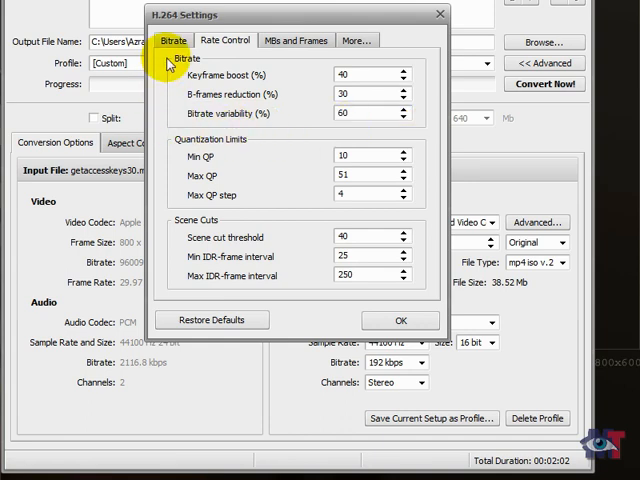
mouse_move(192, 82)
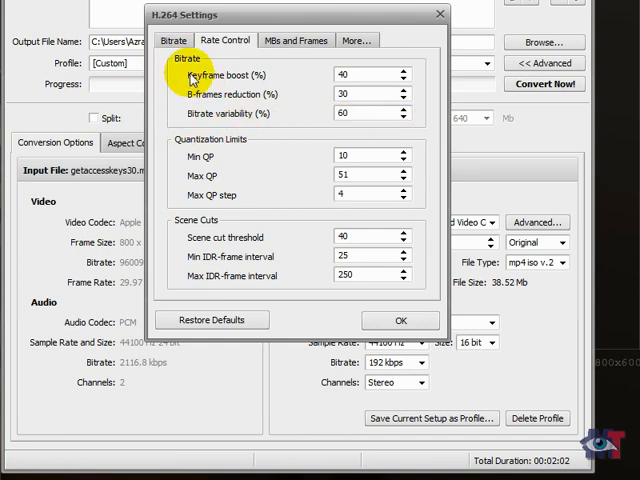
mouse_move(256, 78)
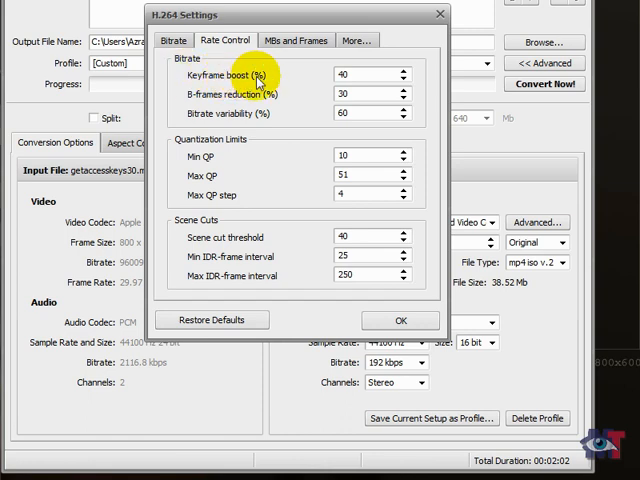
mouse_move(192, 94)
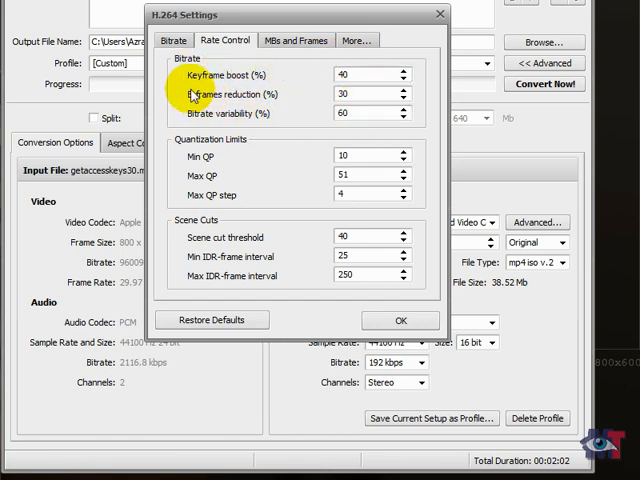
click(364, 74)
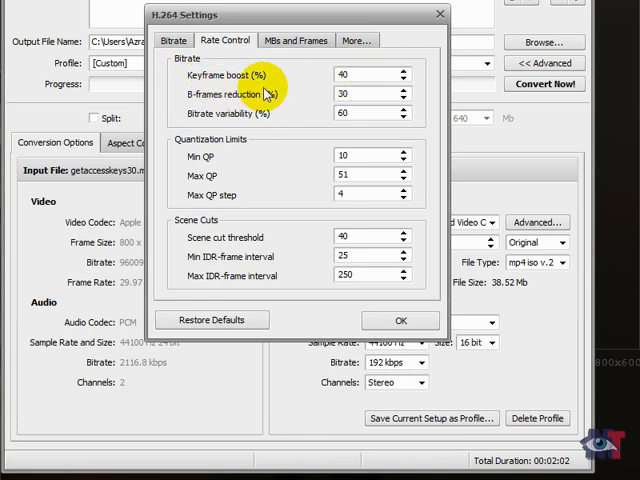
mouse_move(332, 98)
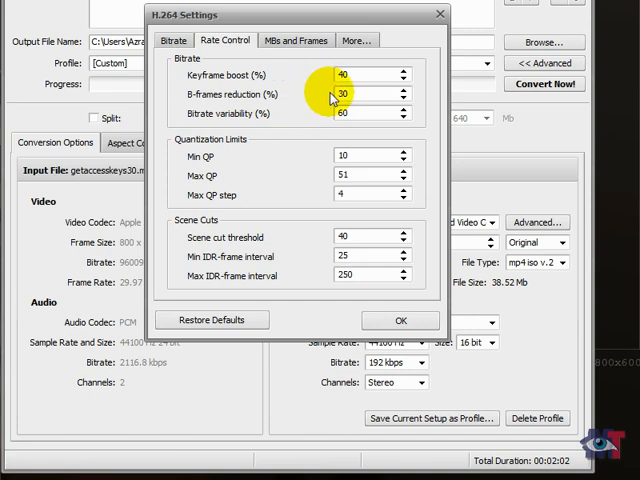
click(344, 92)
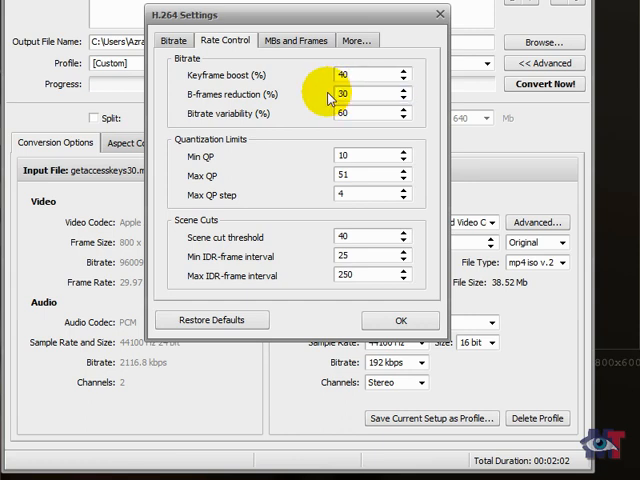
mouse_move(284, 96)
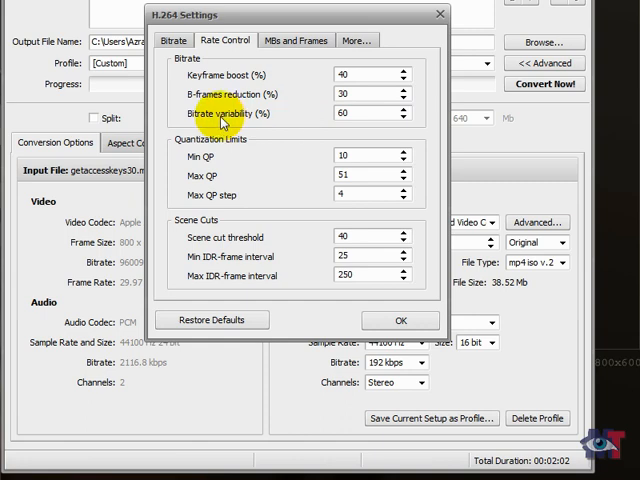
mouse_move(304, 118)
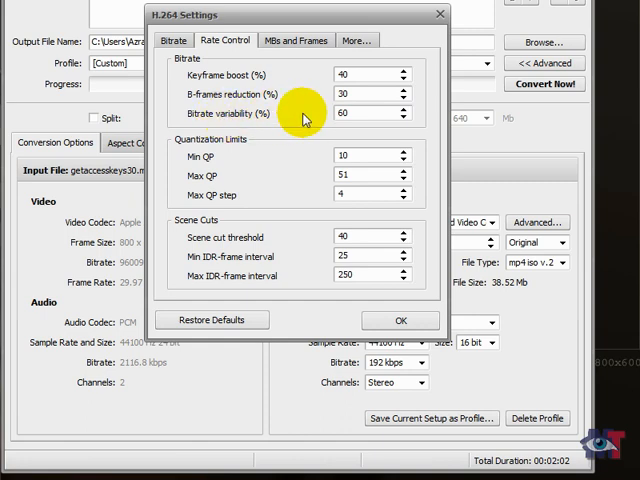
mouse_move(350, 132)
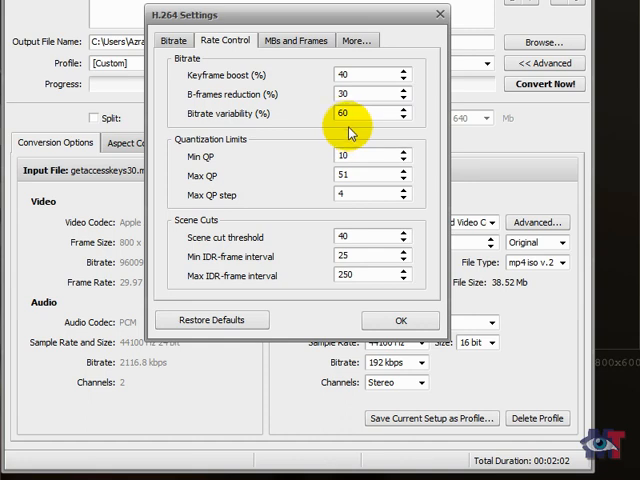
mouse_move(276, 126)
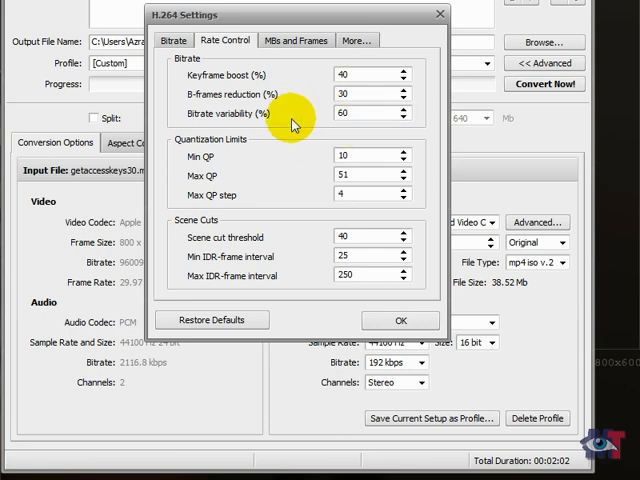
mouse_move(280, 122)
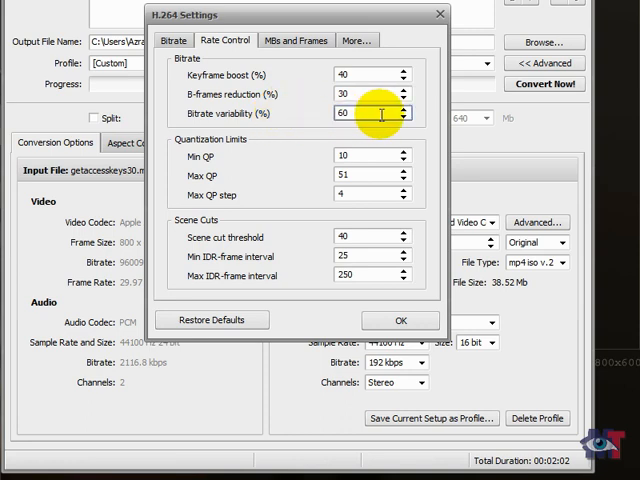
mouse_move(300, 118)
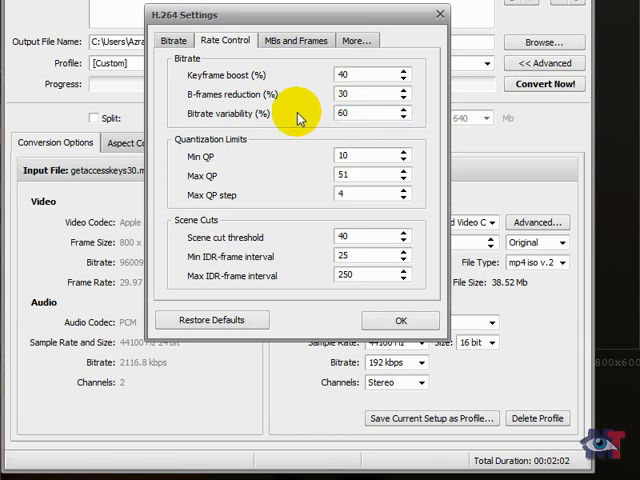
mouse_move(284, 138)
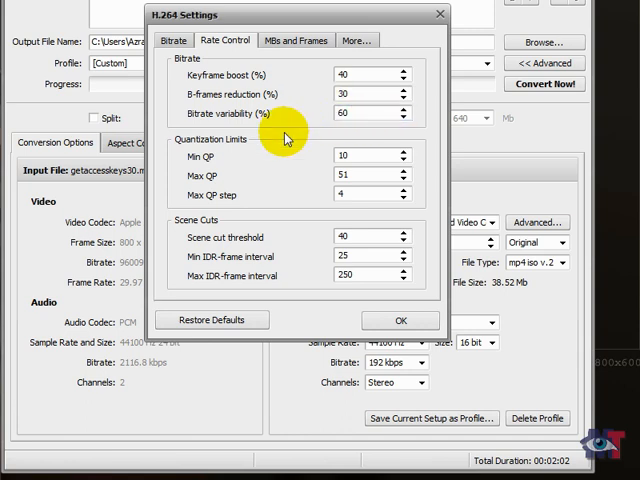
mouse_move(264, 156)
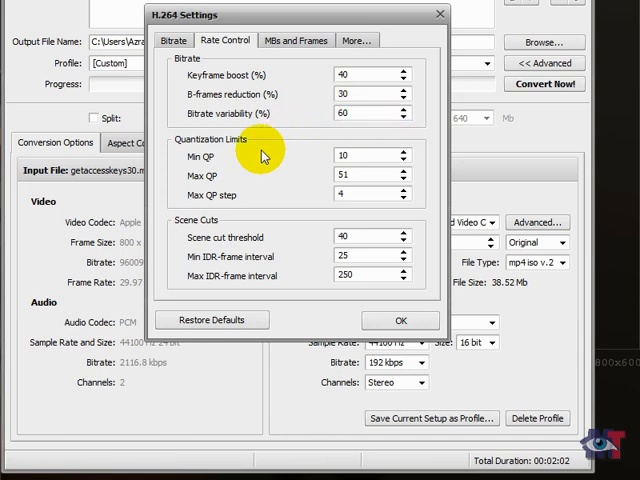
mouse_move(184, 164)
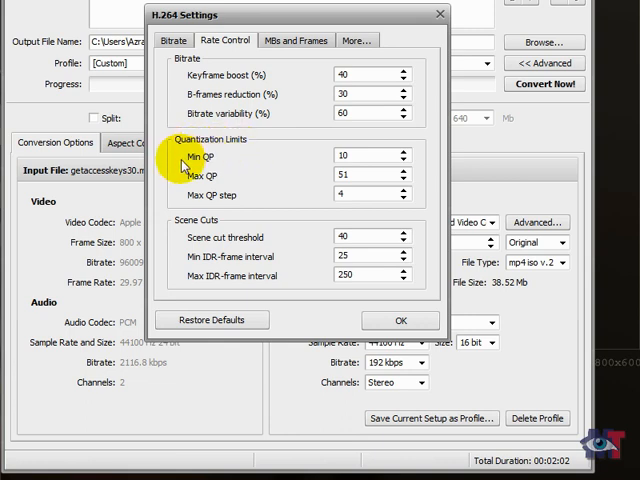
mouse_move(244, 168)
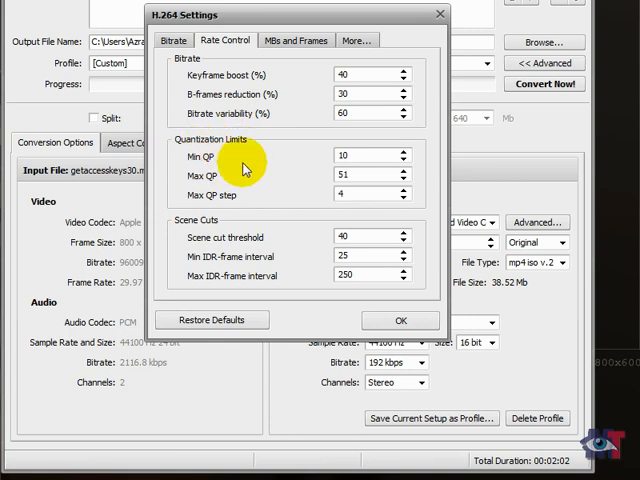
click(348, 156)
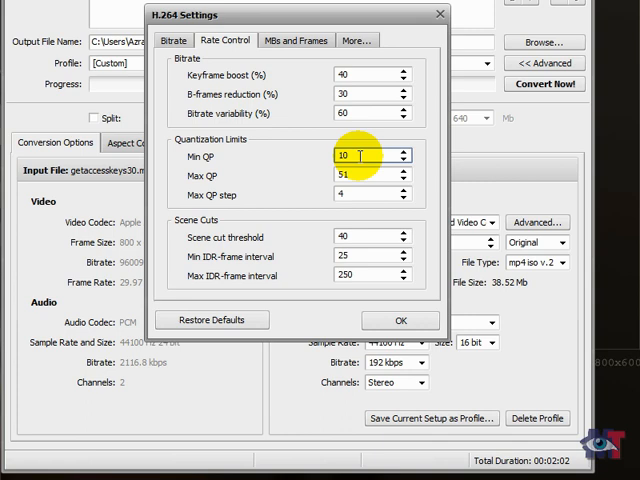
mouse_move(184, 176)
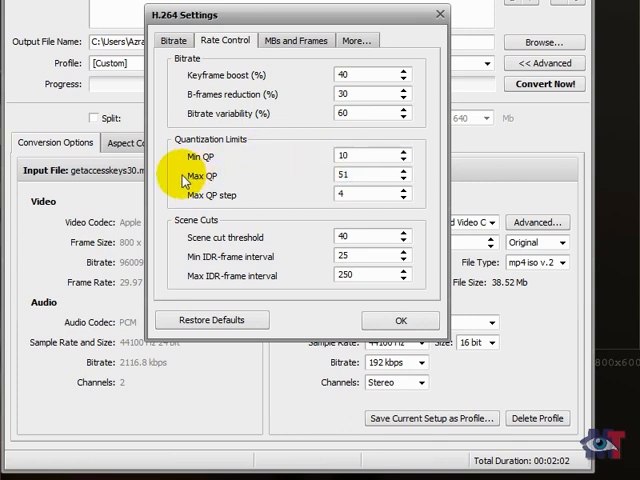
mouse_move(228, 186)
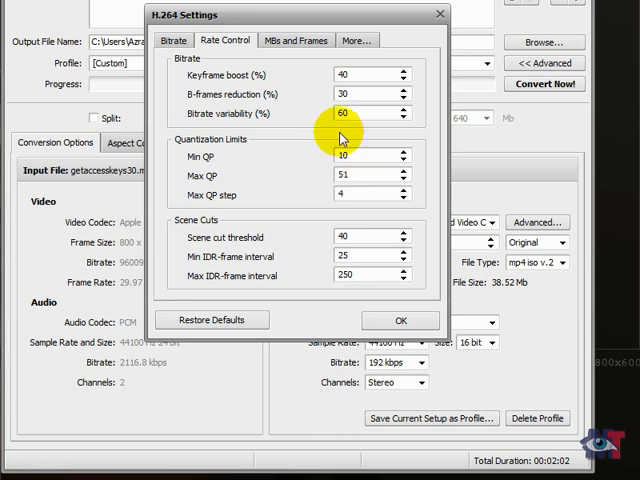
mouse_move(336, 186)
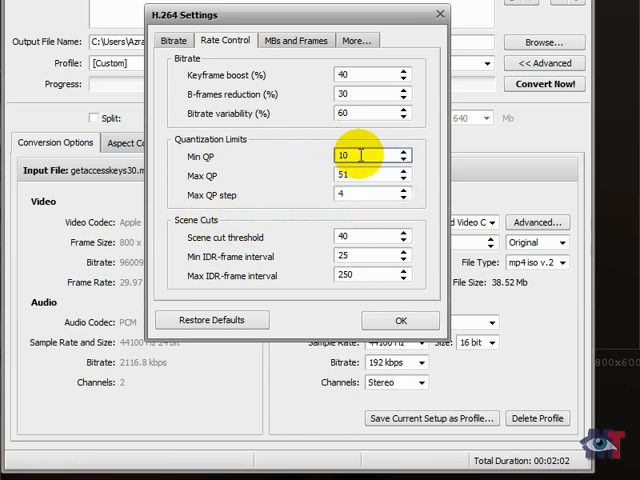
click(364, 196)
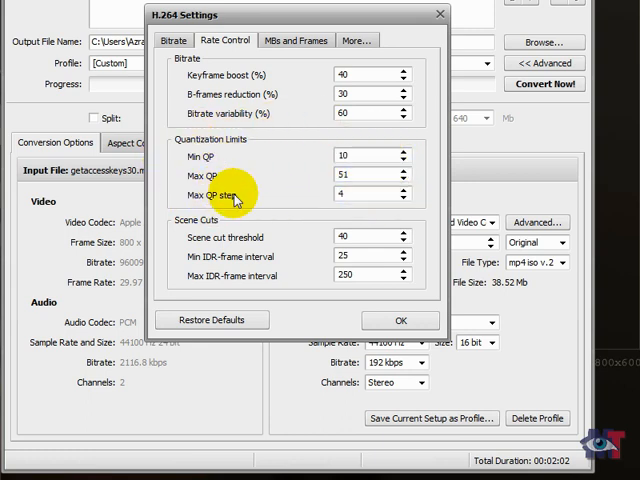
mouse_move(262, 190)
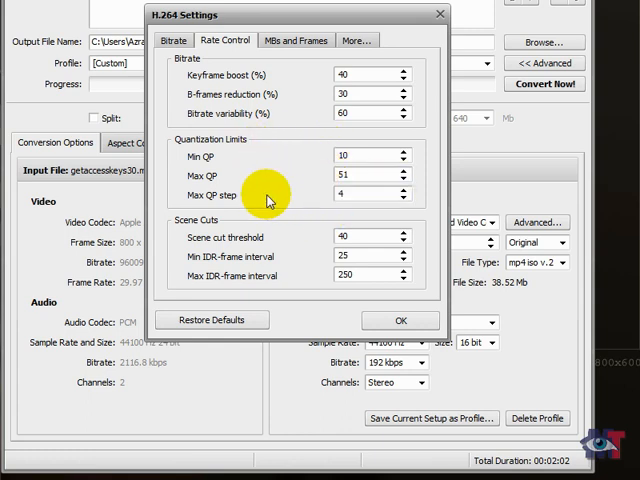
mouse_move(204, 232)
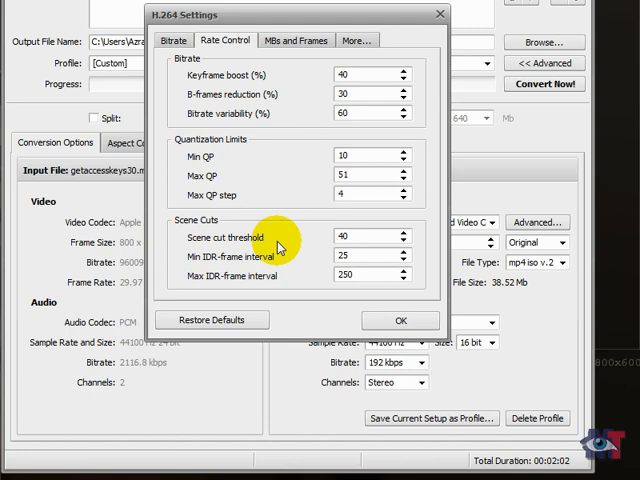
mouse_move(304, 252)
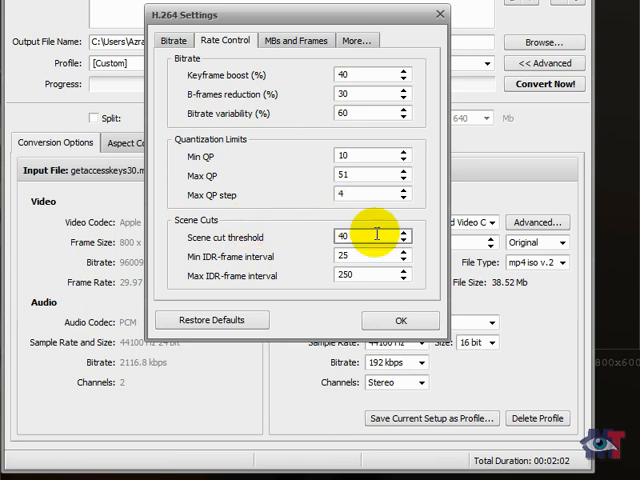
mouse_move(310, 236)
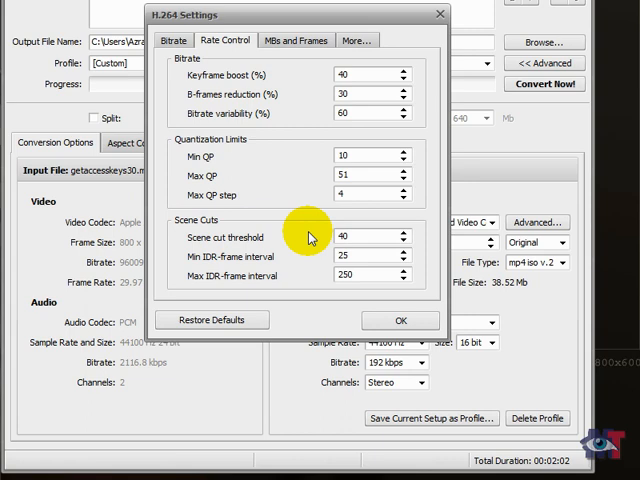
mouse_move(296, 238)
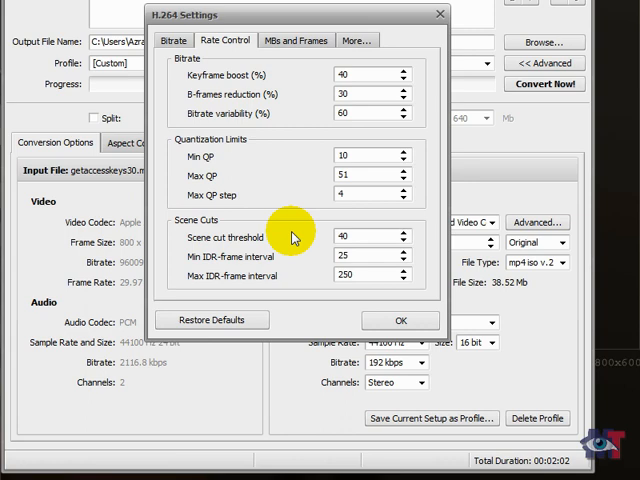
click(360, 236)
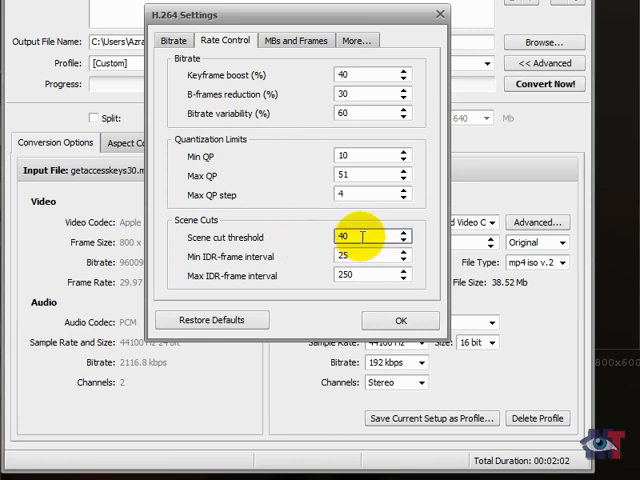
mouse_move(310, 242)
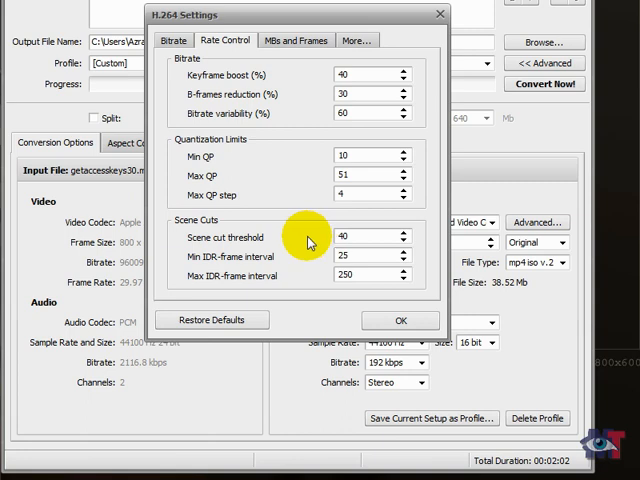
mouse_move(304, 242)
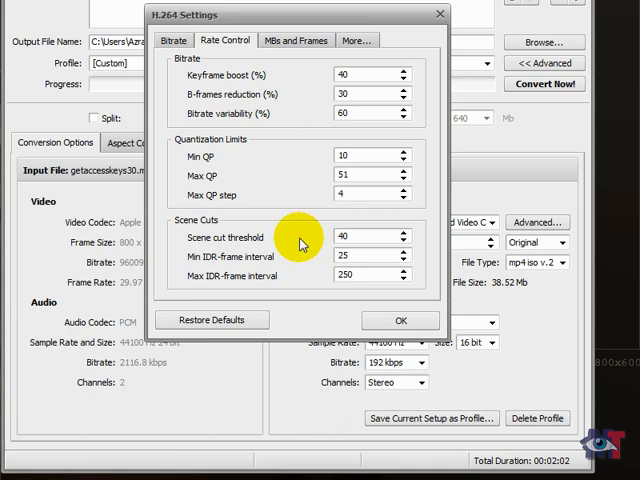
mouse_move(232, 258)
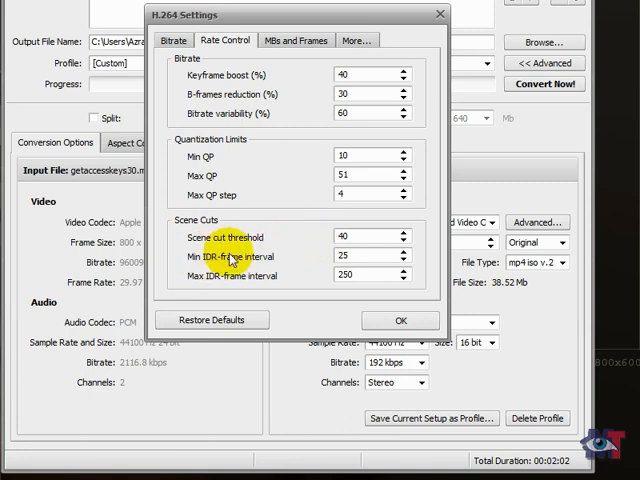
click(370, 256)
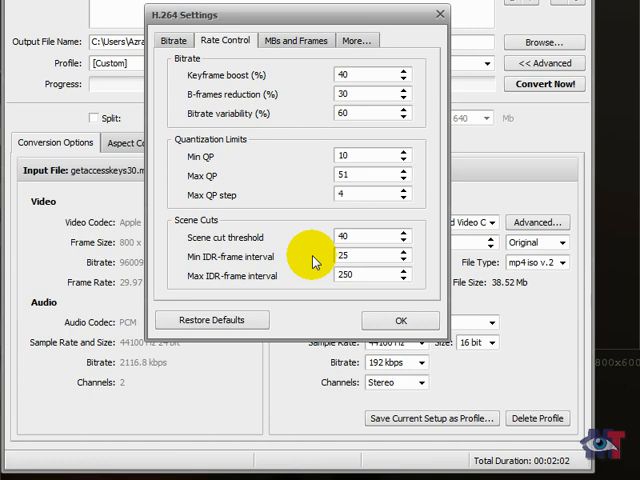
mouse_move(170, 290)
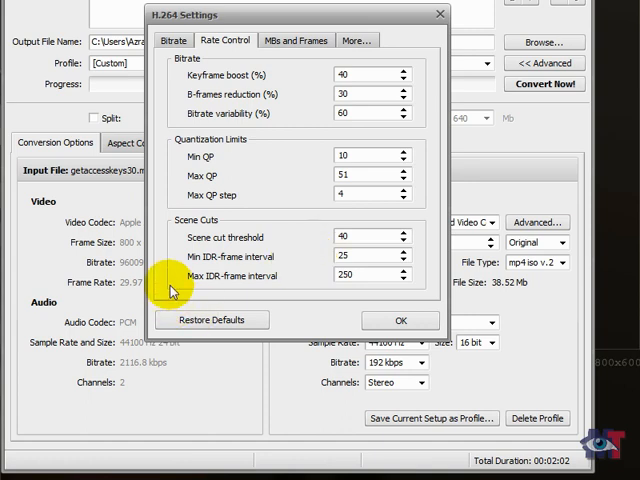
mouse_move(284, 288)
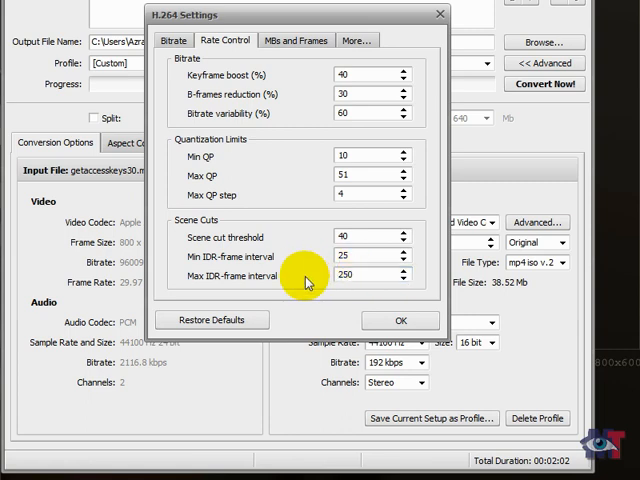
mouse_move(358, 304)
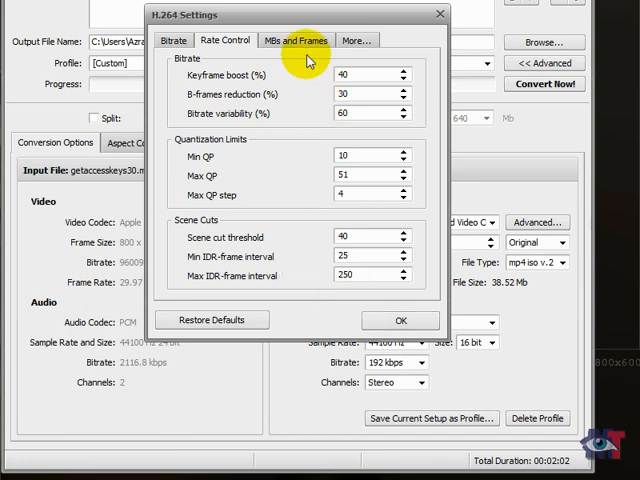
click(296, 40)
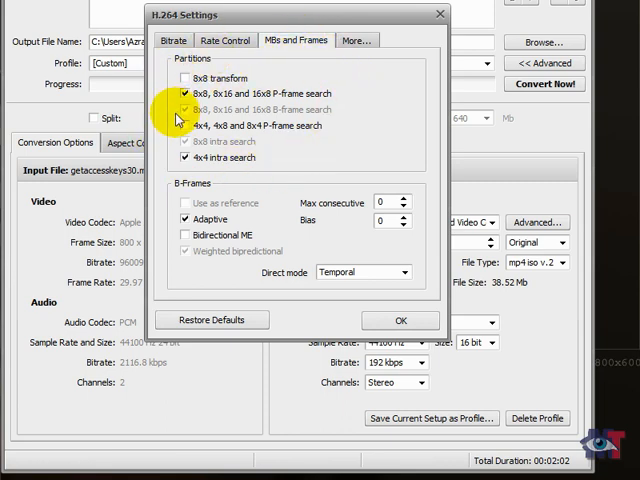
mouse_move(290, 92)
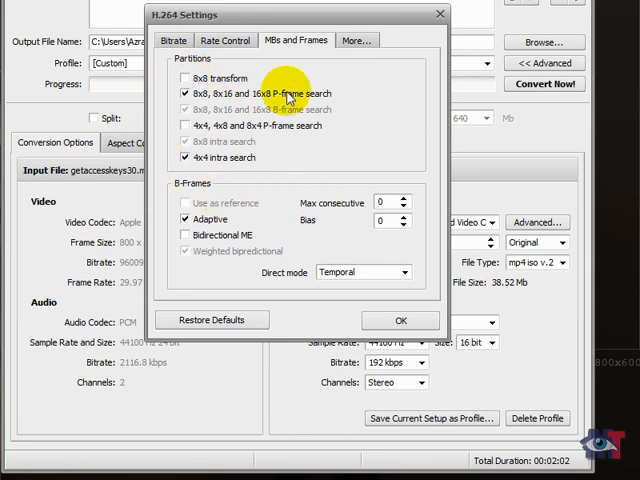
mouse_move(200, 168)
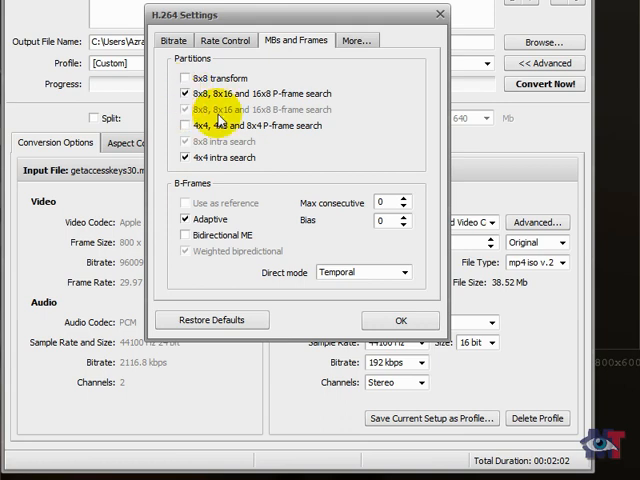
click(184, 126)
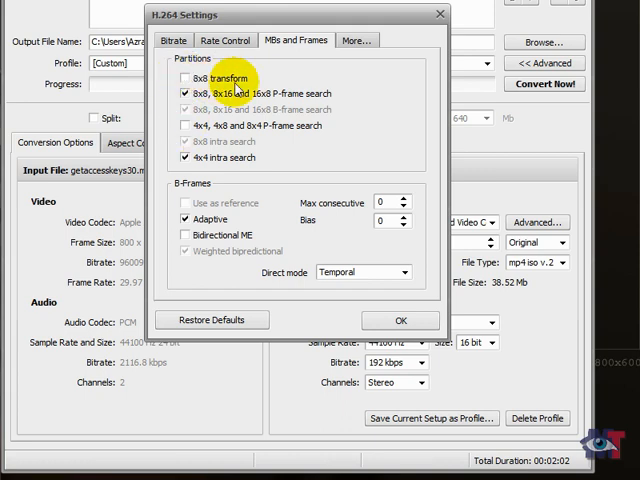
mouse_move(320, 196)
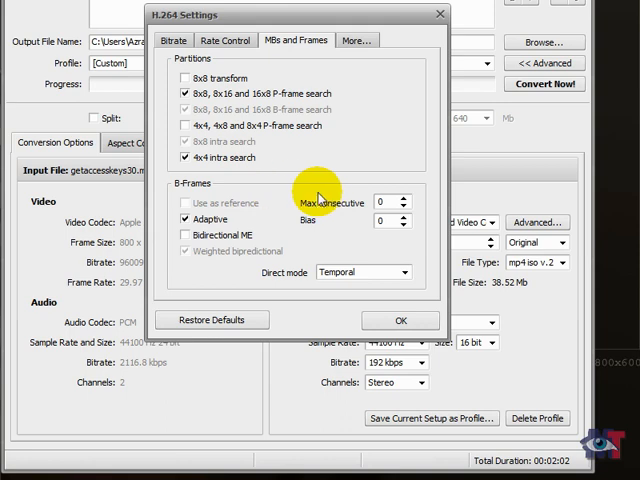
mouse_move(416, 208)
text(2)
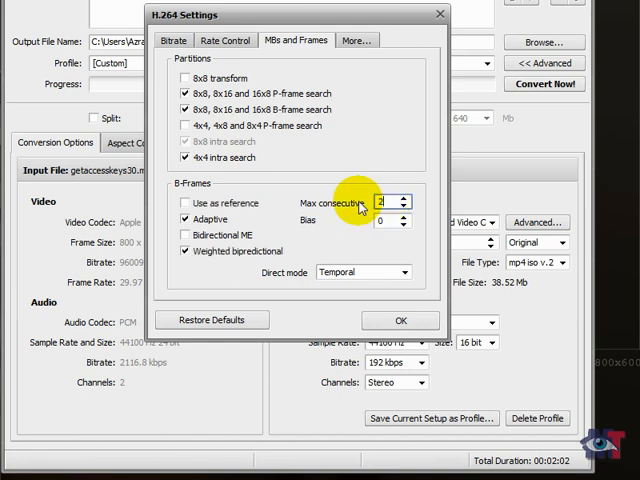
mouse_move(330, 218)
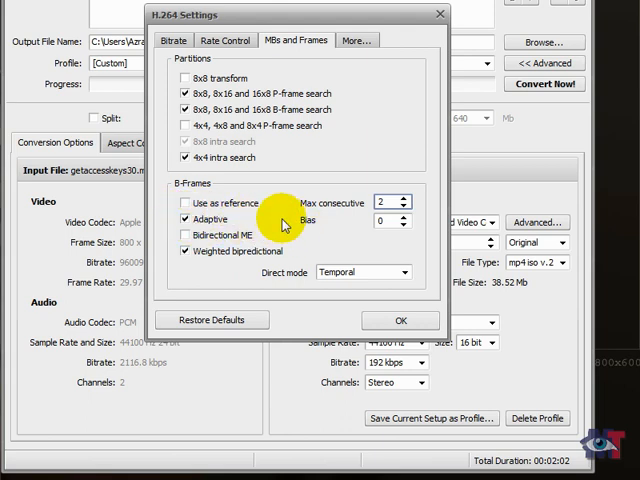
mouse_move(348, 246)
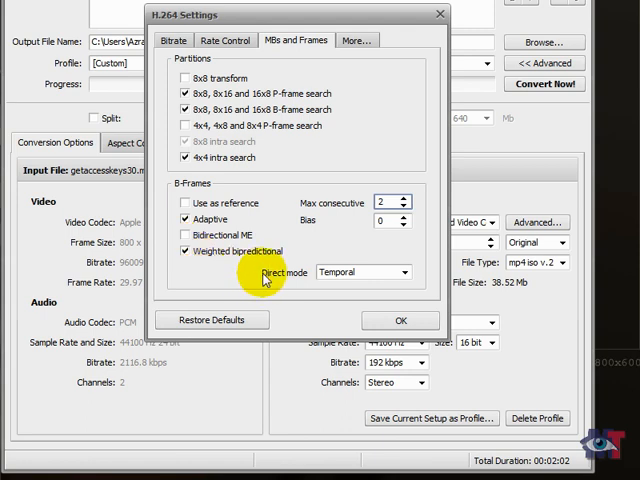
mouse_move(304, 270)
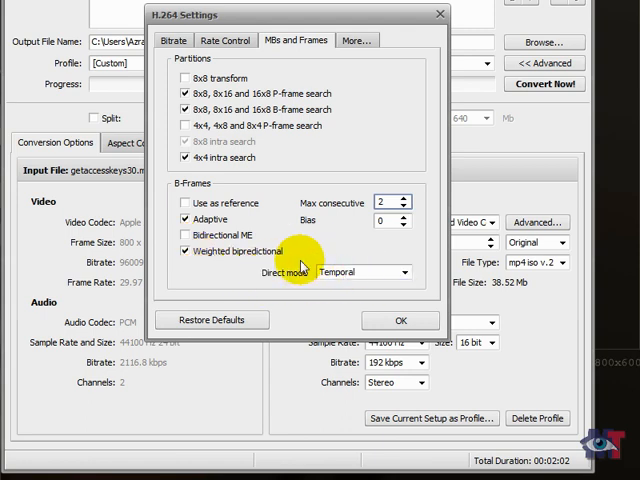
mouse_move(372, 76)
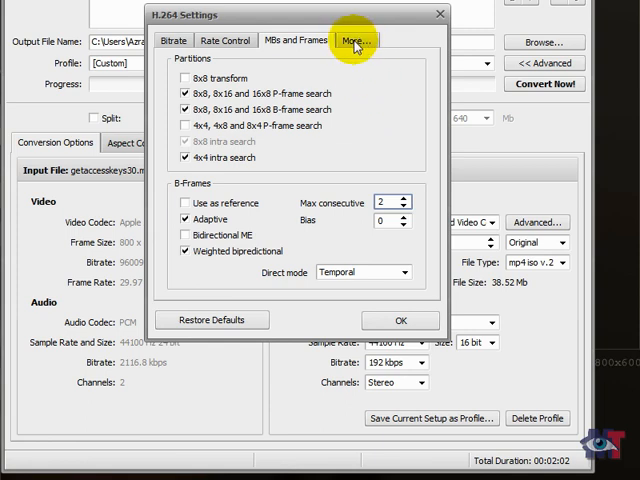
Show the H.264 motion estimation and miscellaneous encoder options under More.
click(356, 40)
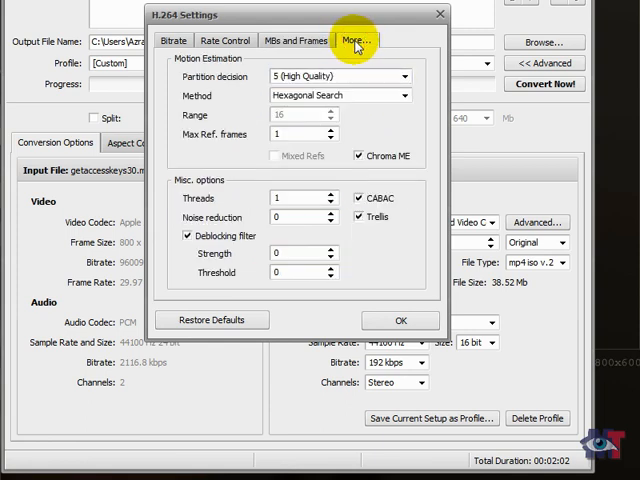
mouse_move(200, 82)
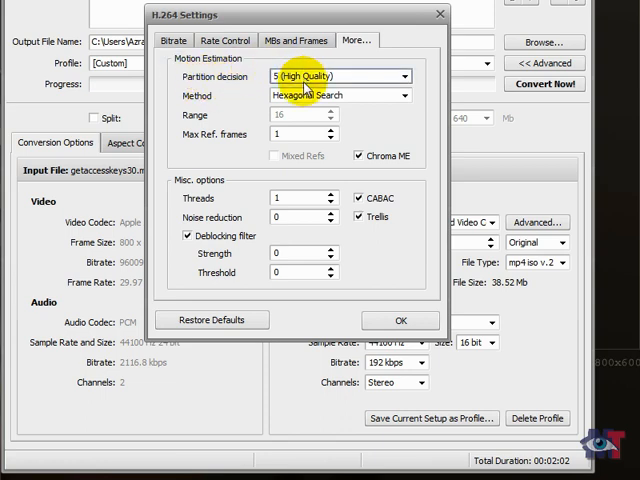
mouse_move(224, 78)
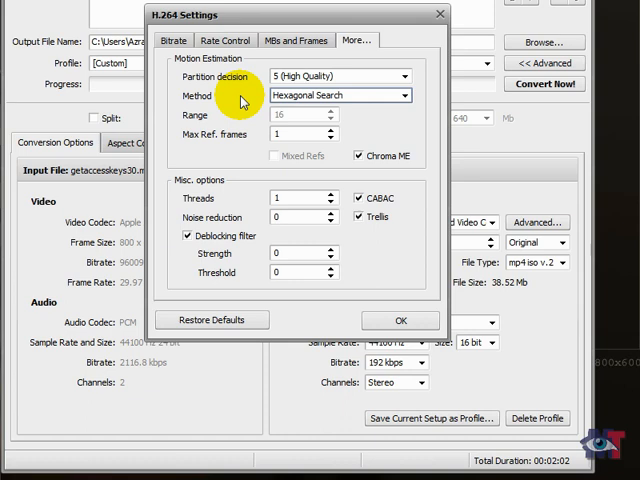
mouse_move(320, 96)
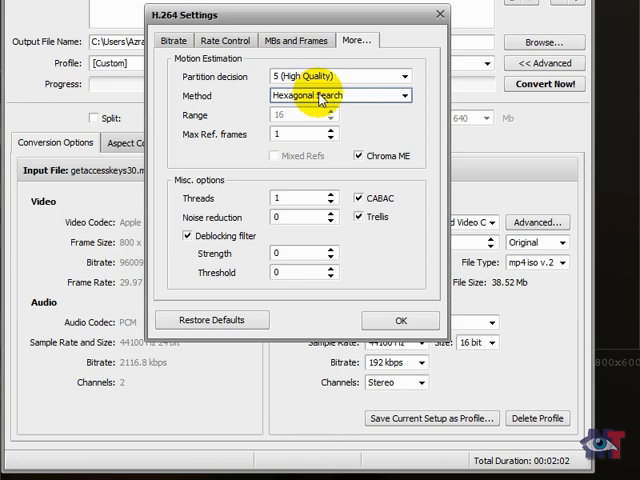
click(404, 96)
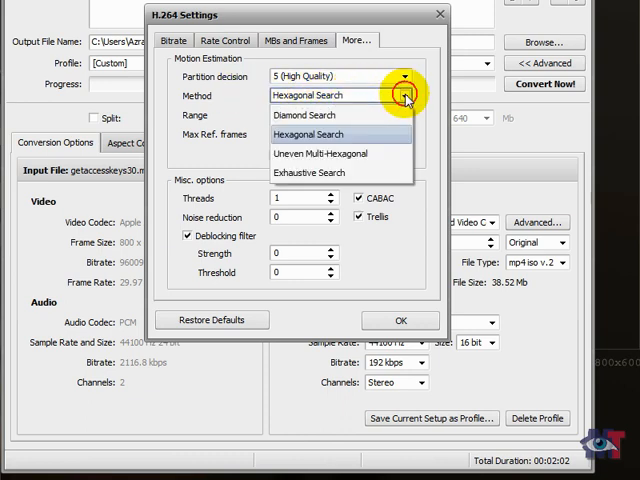
mouse_move(312, 152)
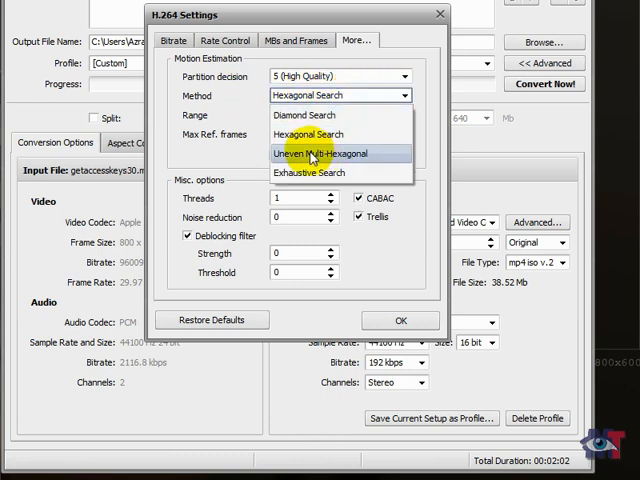
mouse_move(308, 172)
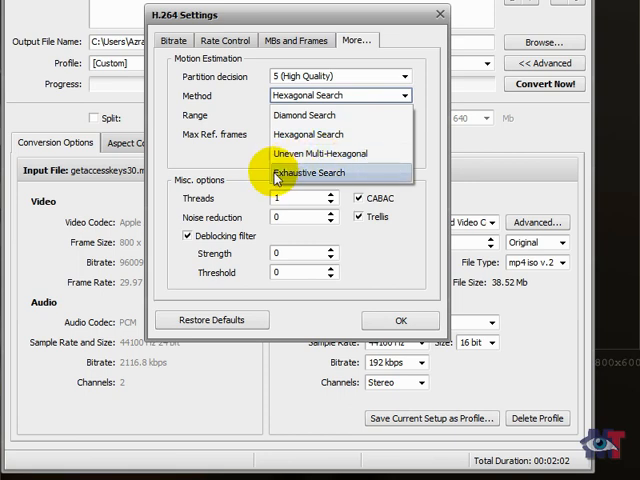
mouse_move(320, 152)
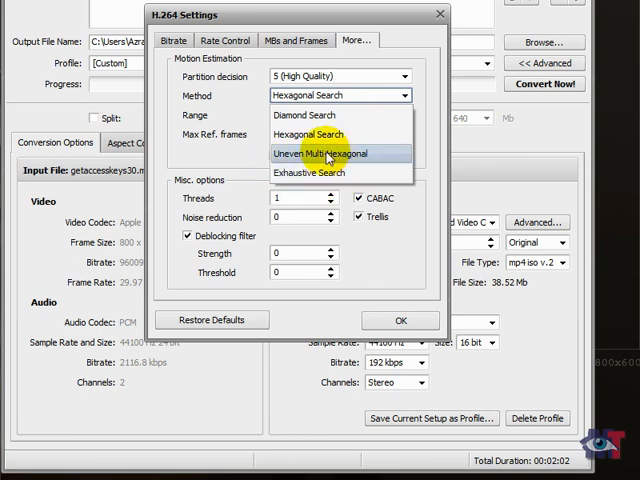
mouse_move(308, 134)
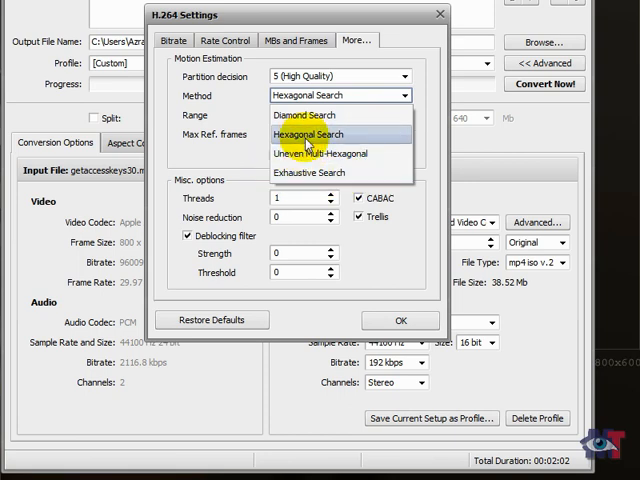
click(308, 134)
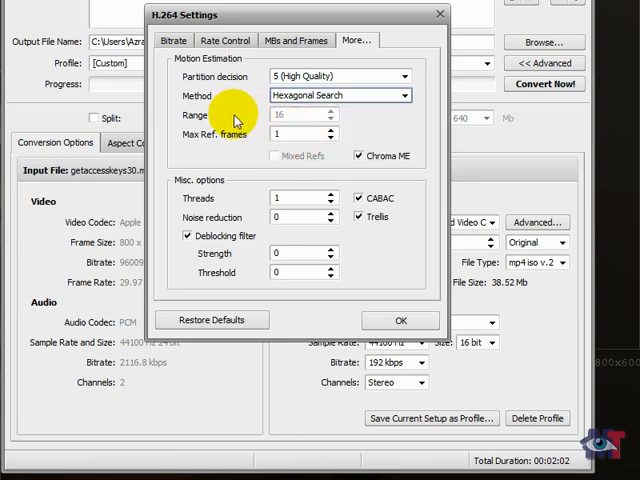
mouse_move(304, 116)
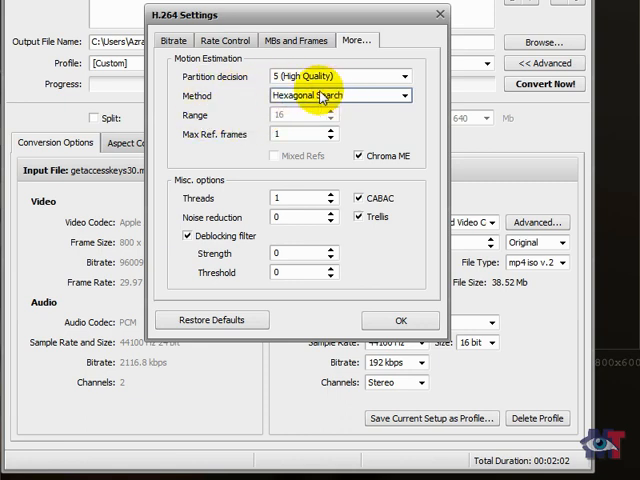
mouse_move(216, 134)
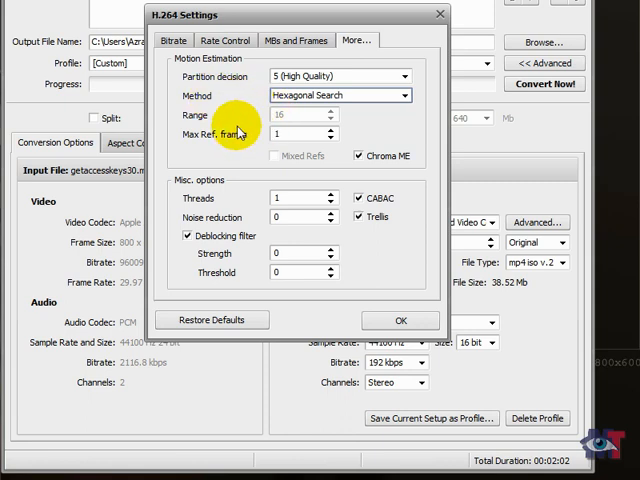
mouse_move(316, 120)
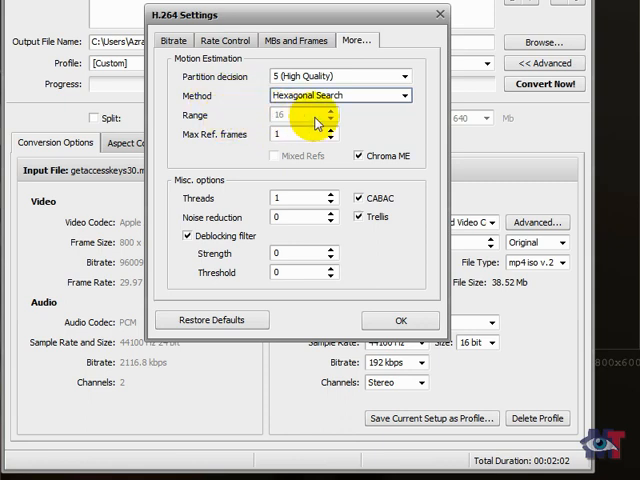
mouse_move(176, 138)
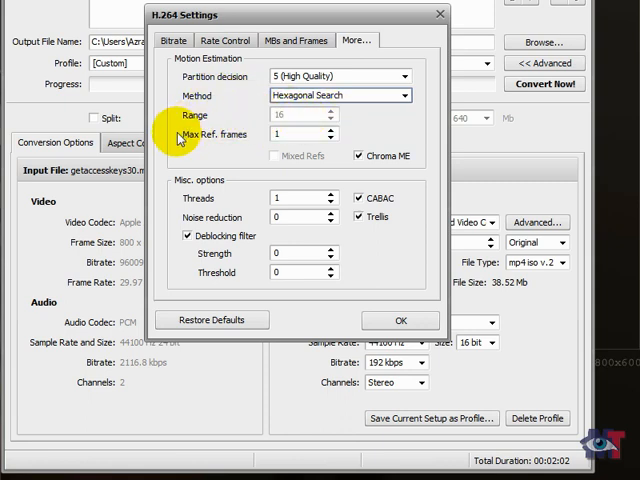
mouse_move(204, 140)
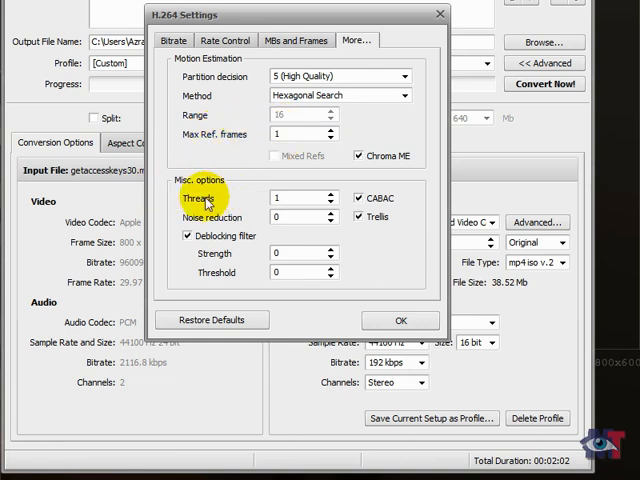
mouse_move(244, 204)
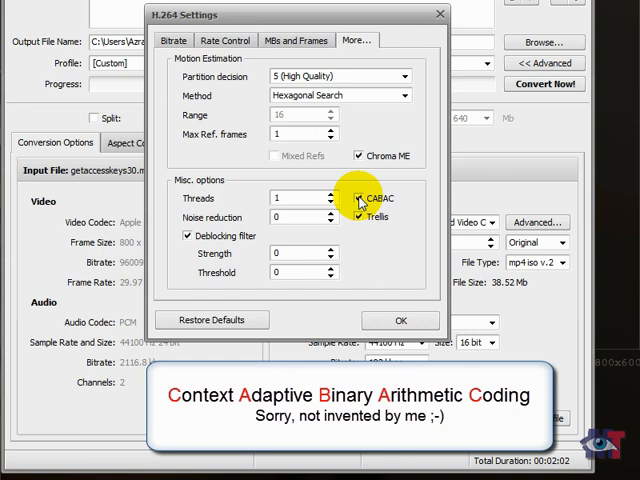
click(358, 198)
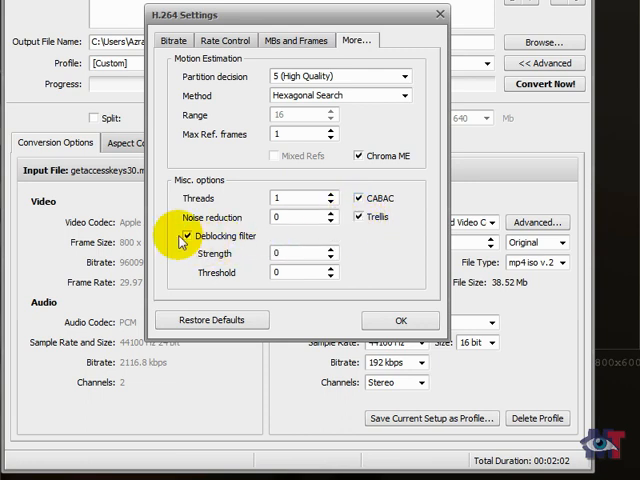
mouse_move(244, 270)
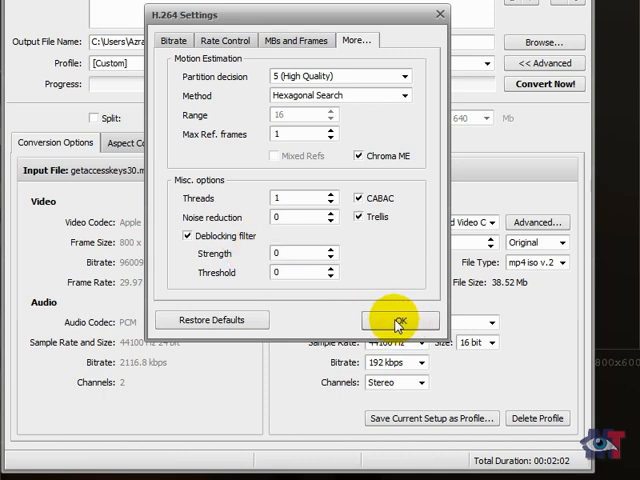
Accept the H.264 settings with OK, returning to the conversion options.
click(398, 320)
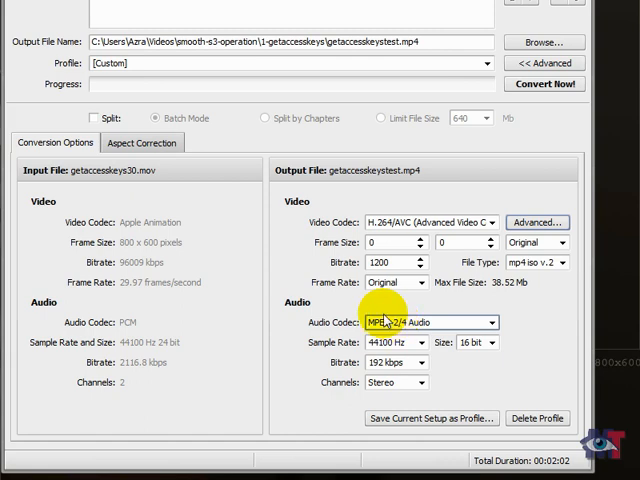
mouse_move(424, 428)
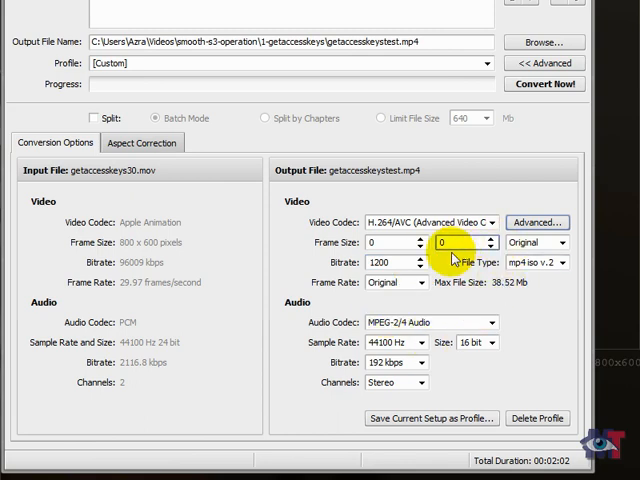
mouse_move(430, 418)
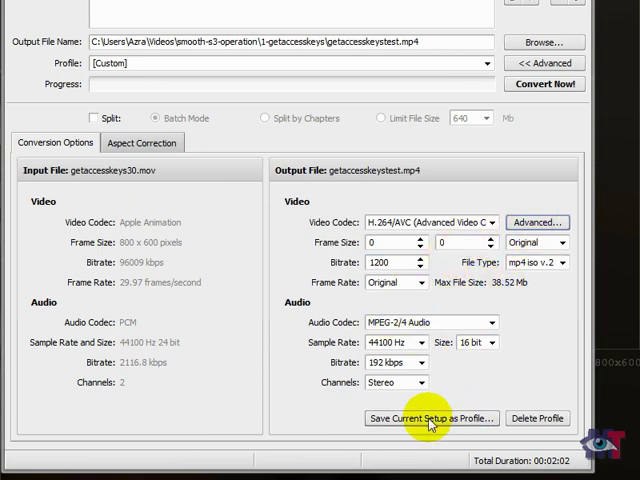
Save the current settings as the profile 'MP4 bitrate 1200 800x600 tutorials'.
click(432, 418)
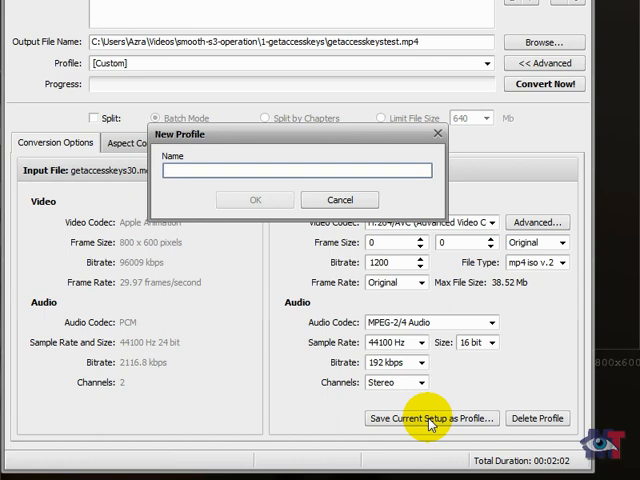
text(MP4)
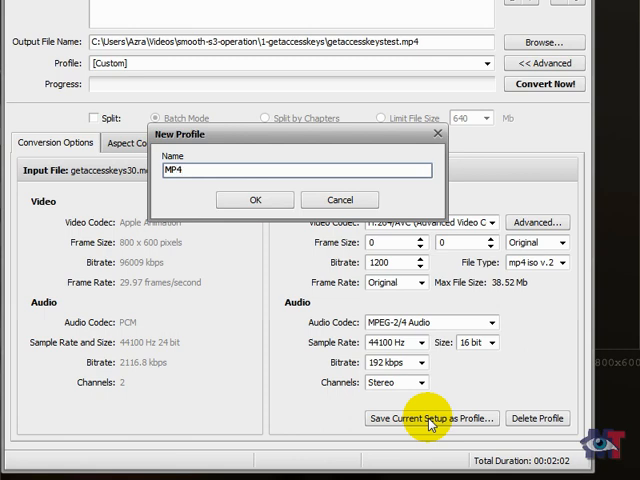
text(bitrate)
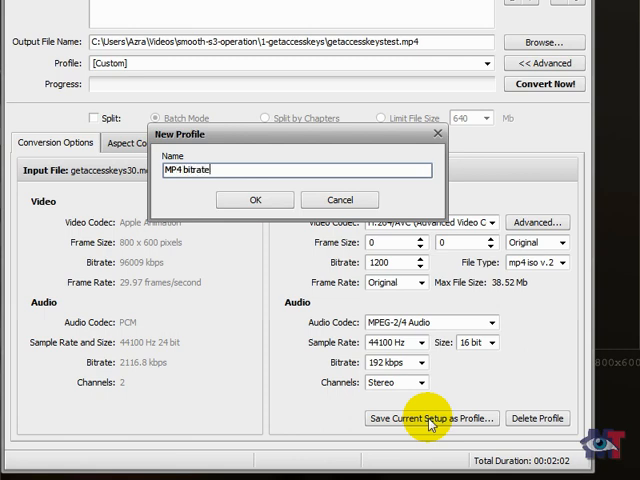
text(1200)
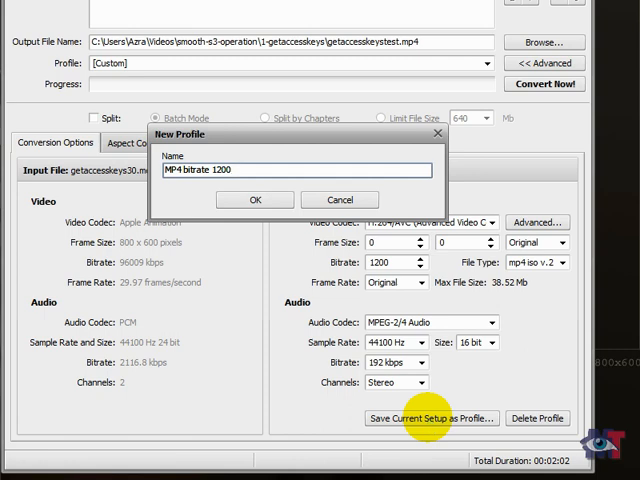
text(80)
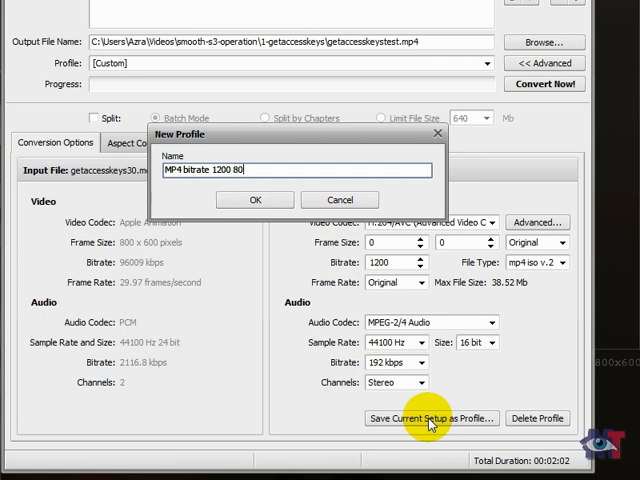
text(x60)
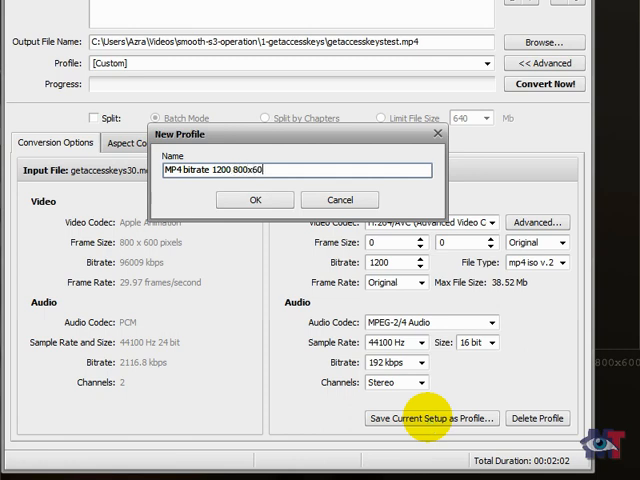
text(0)
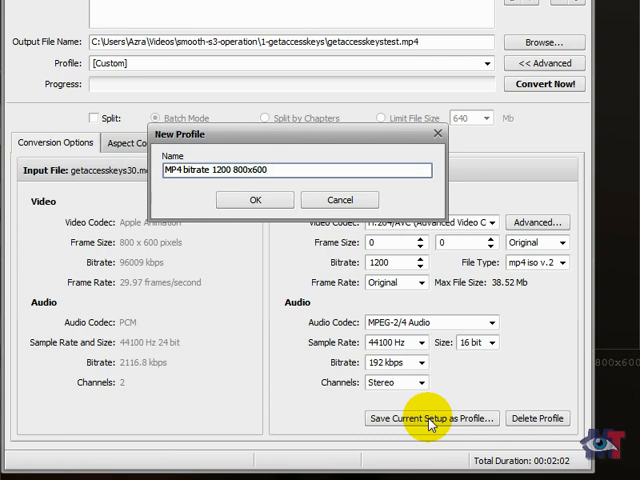
text(tutoria)
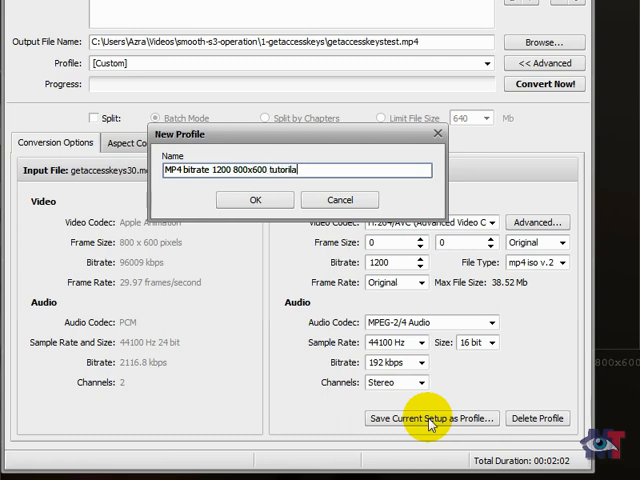
text(ls)
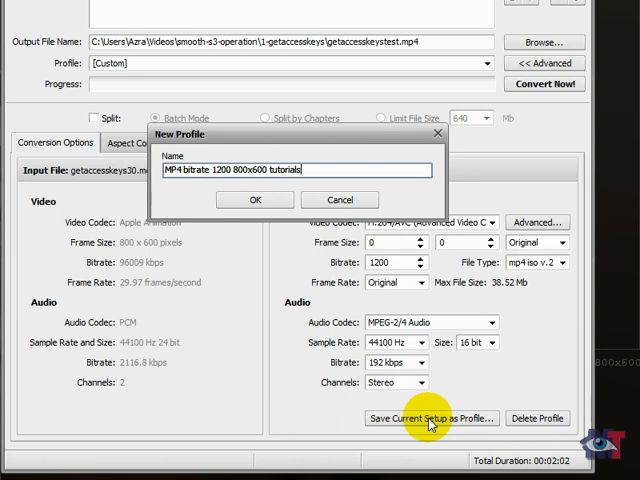
mouse_move(254, 200)
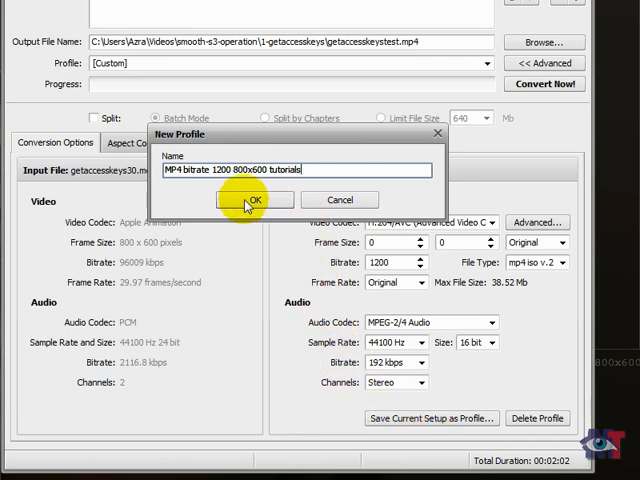
click(256, 200)
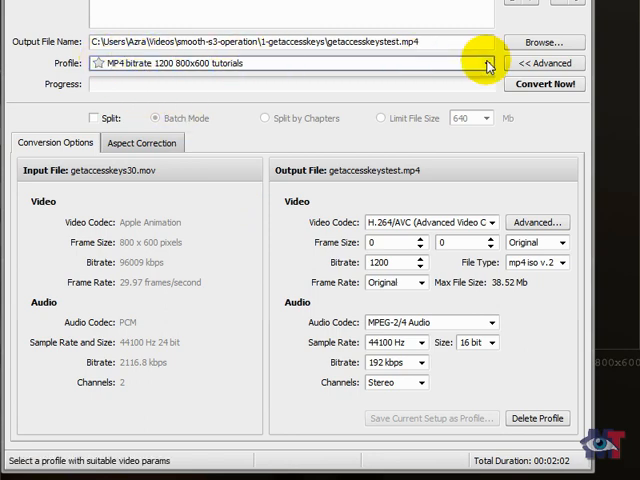
click(488, 64)
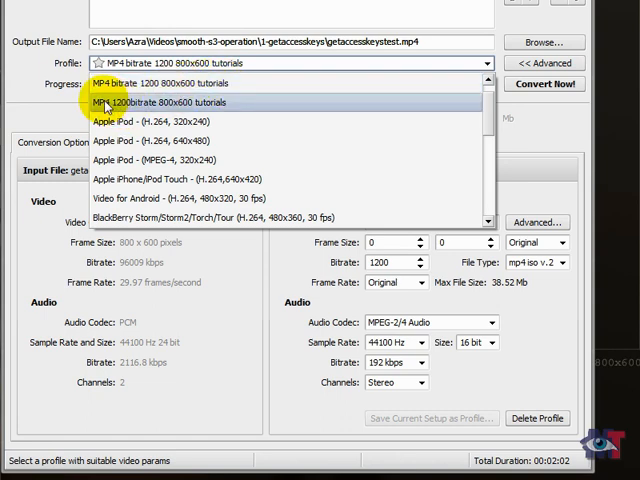
mouse_move(130, 84)
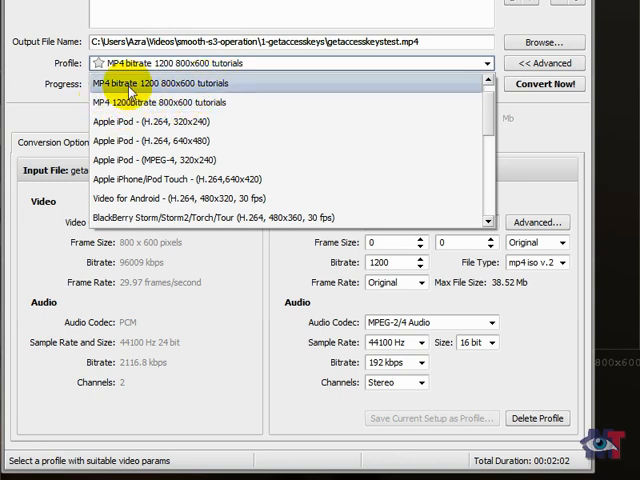
mouse_move(530, 24)
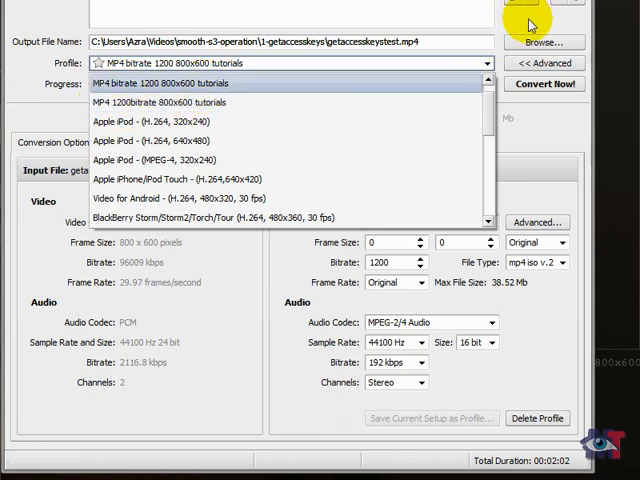
click(180, 82)
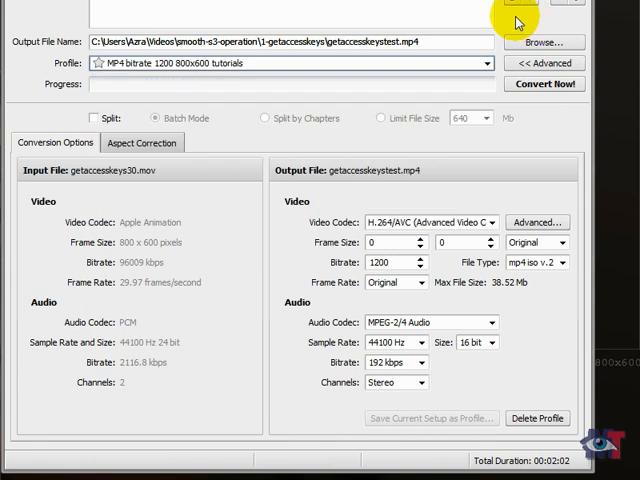
mouse_move(484, 80)
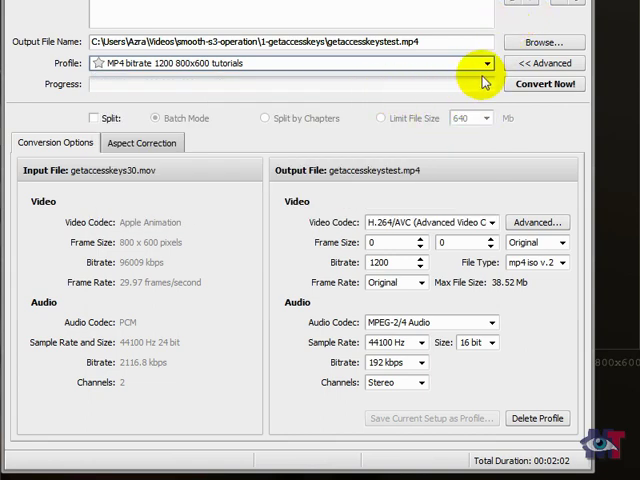
Convert the MOV to getaccesskeystest.mp4 and reach the completion message.
click(544, 84)
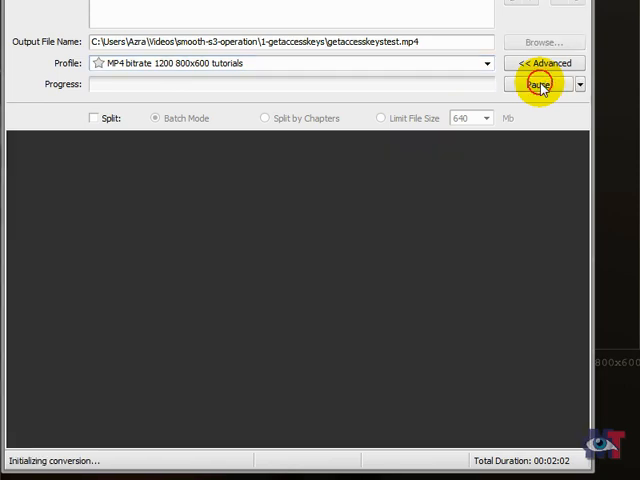
click(540, 84)
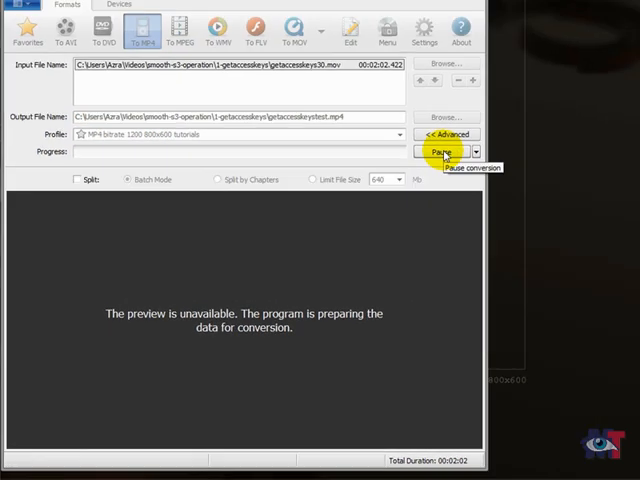
click(440, 166)
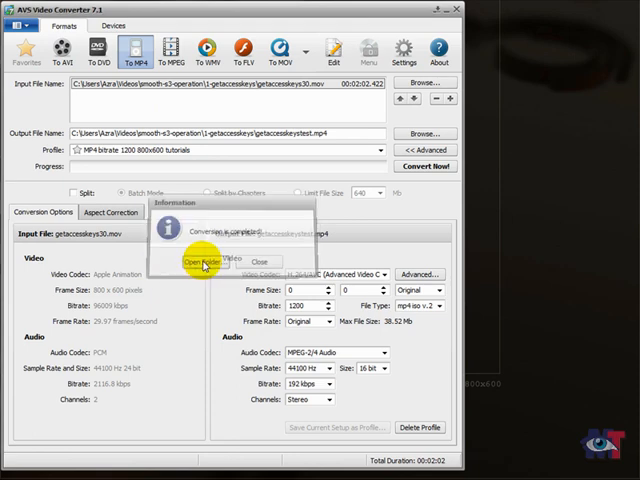
Show the output folder holding getaccesskeystest.mp4 from the conversion-complete dialog.
click(204, 262)
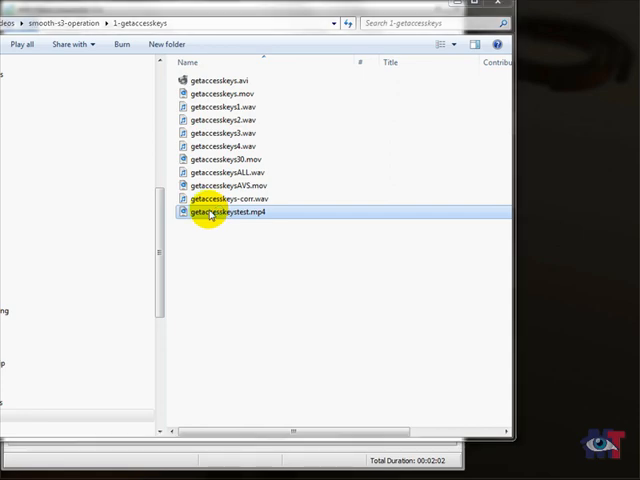
Launch getaccesskeystest.mp4 from Explorer into the media player.
double_click(222, 212)
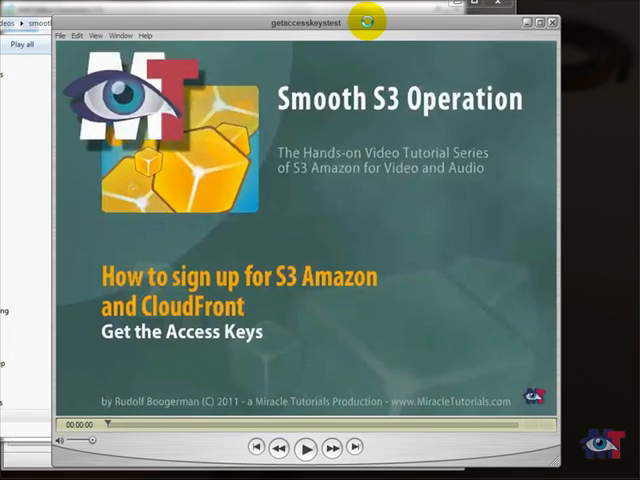
Play and pause the converted MP4 past its title screen into the Amazon Web Services footage.
click(306, 448)
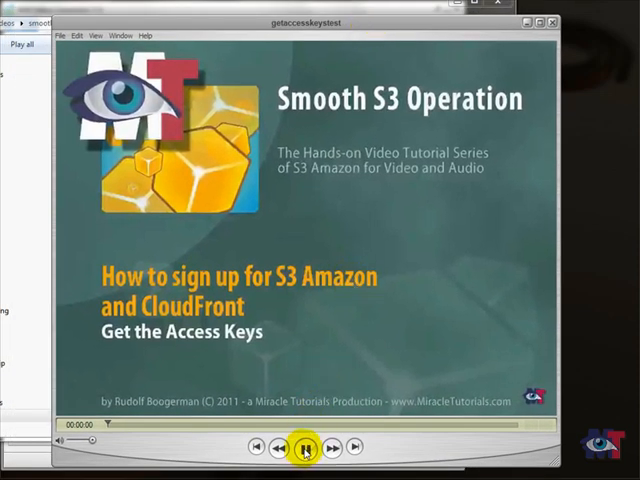
click(304, 448)
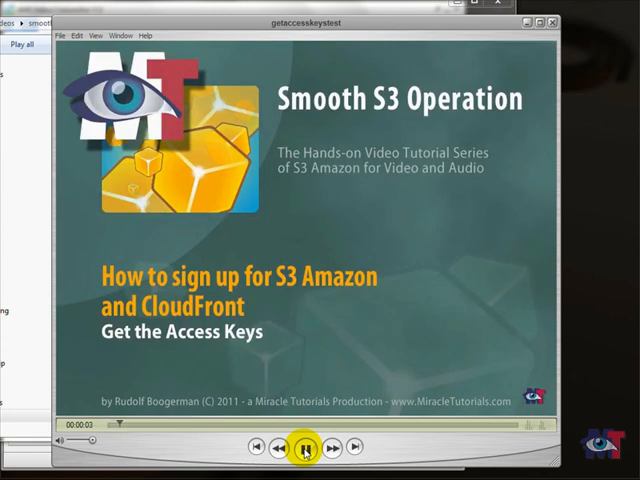
click(306, 448)
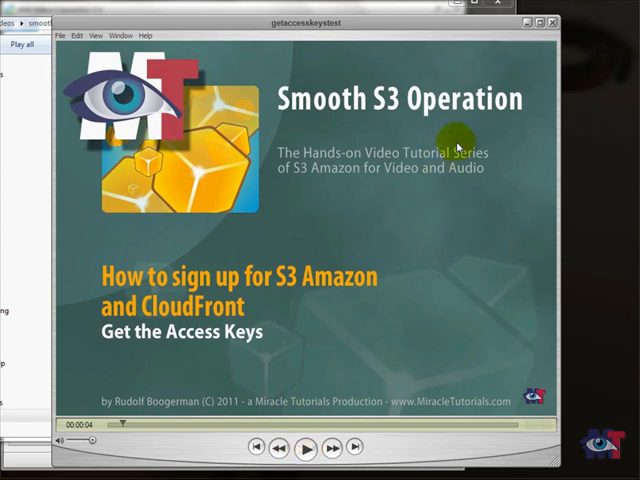
click(304, 448)
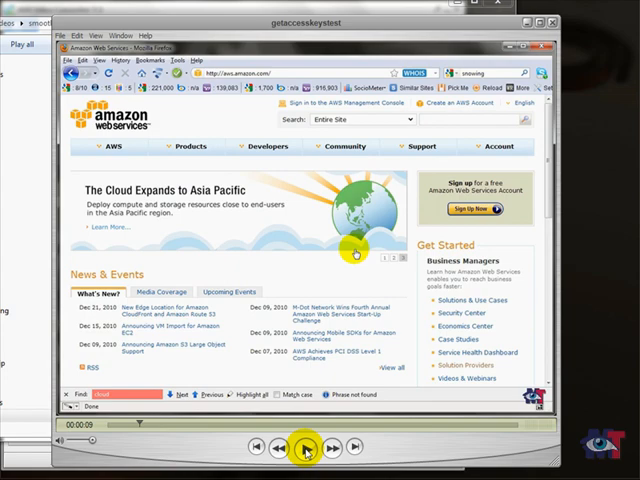
click(308, 448)
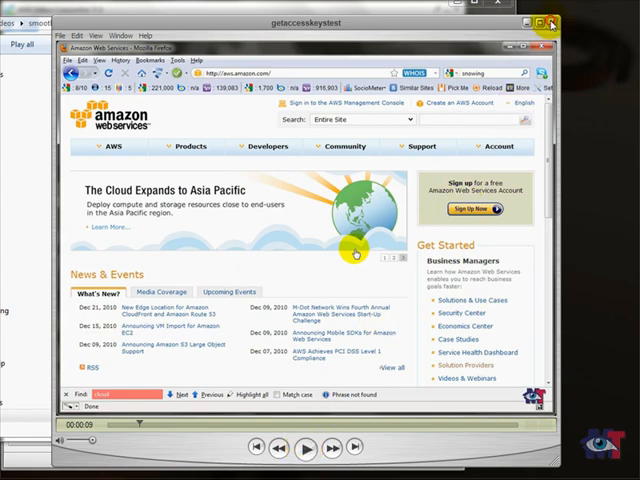